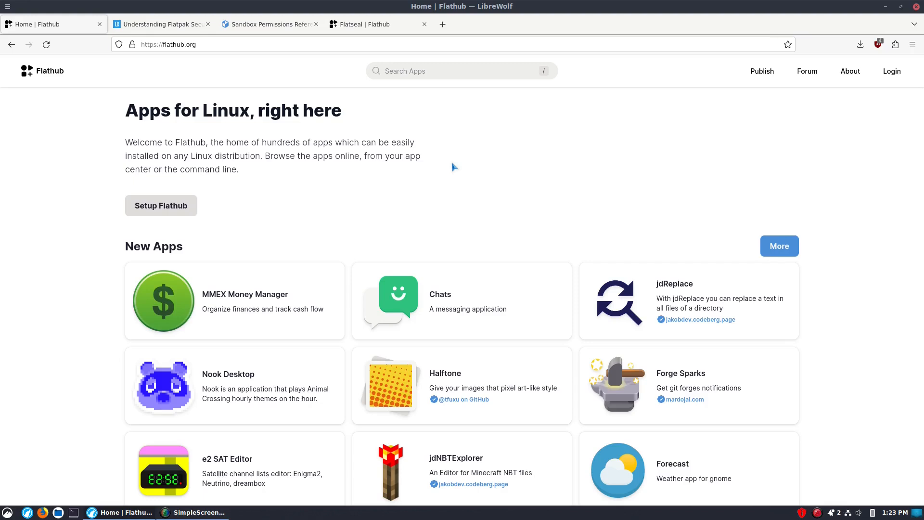
pyautogui.moveTo(785, 210)
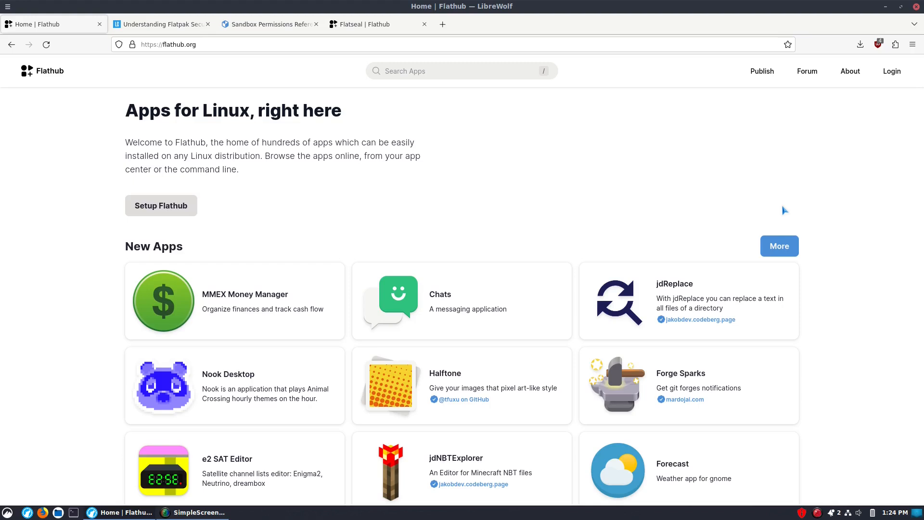
pyautogui.moveTo(794, 196)
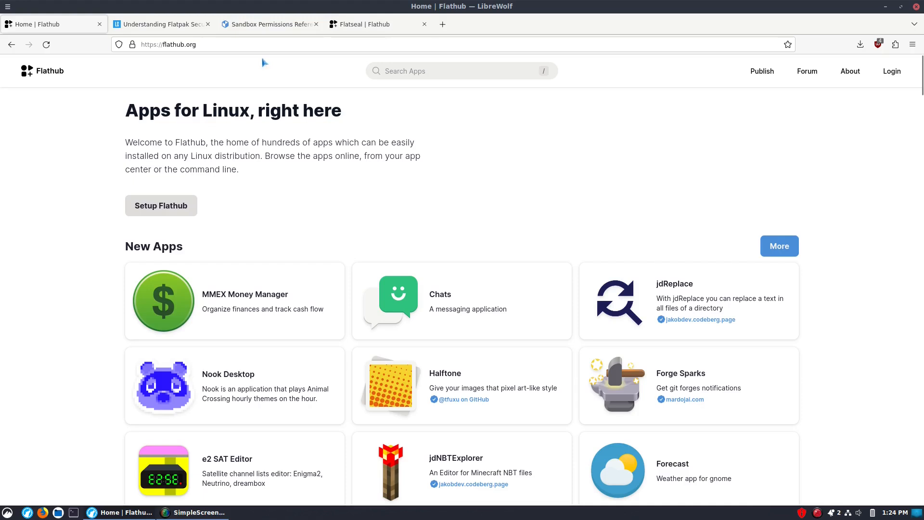
pyautogui.moveTo(161, 24)
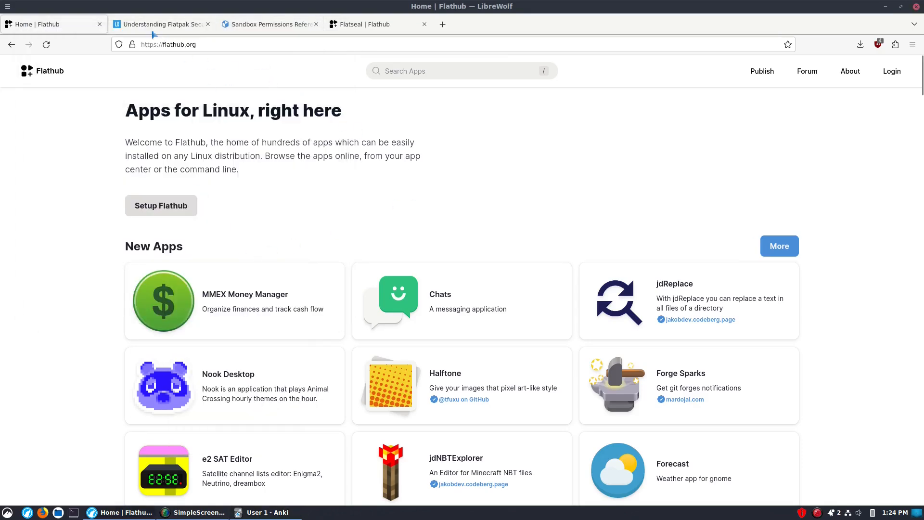
# Read the Flatpak security article down to the flatpak override filesystem=host example.
pyautogui.click(159, 24)
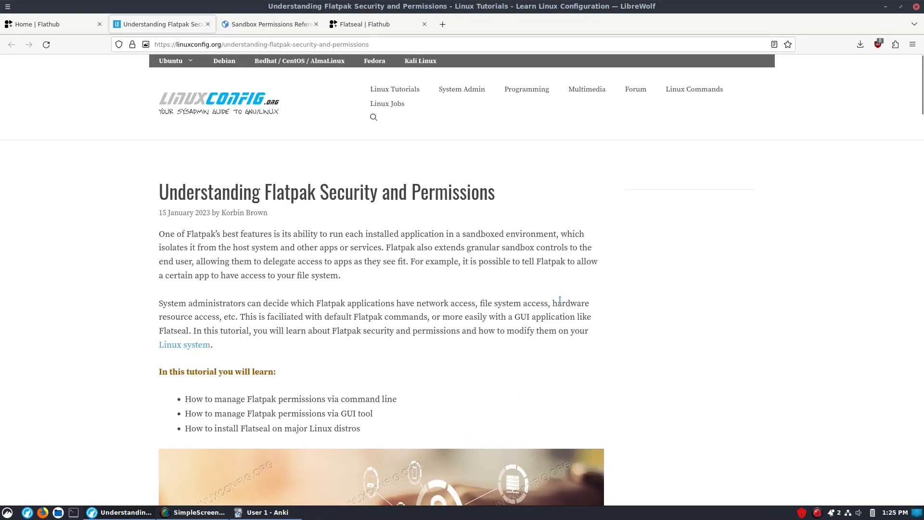
pyautogui.moveTo(481, 234)
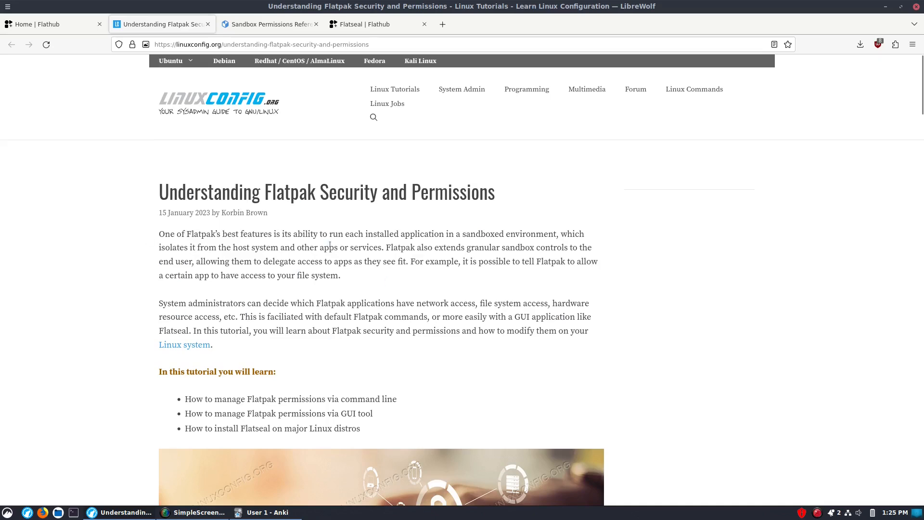
pyautogui.scroll(-3)
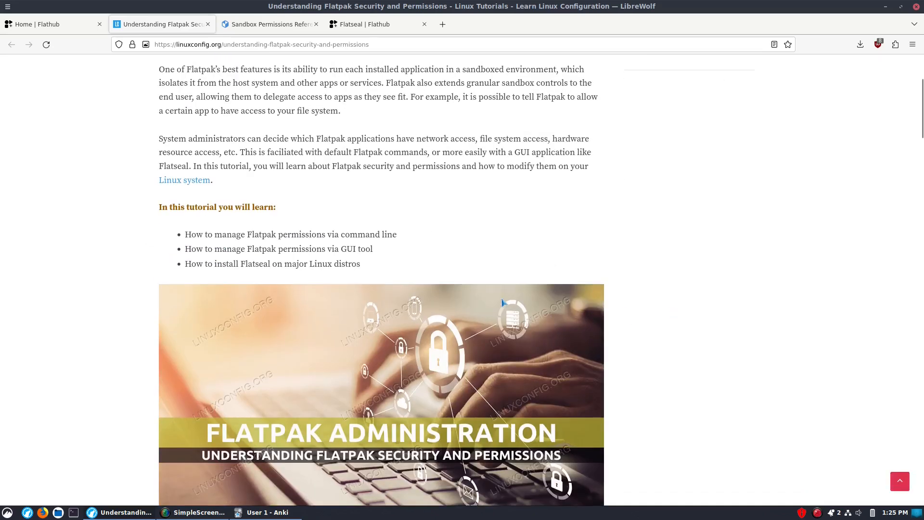
pyautogui.scroll(-3)
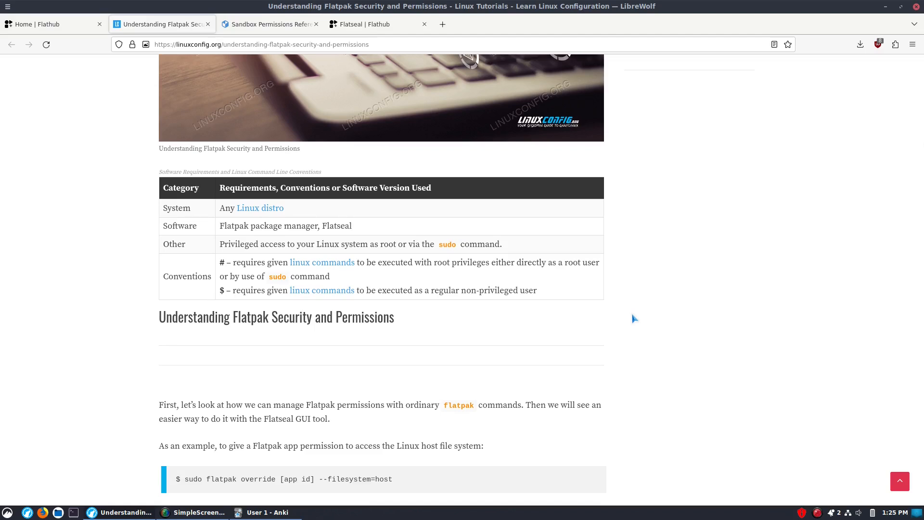
pyautogui.moveTo(671, 323)
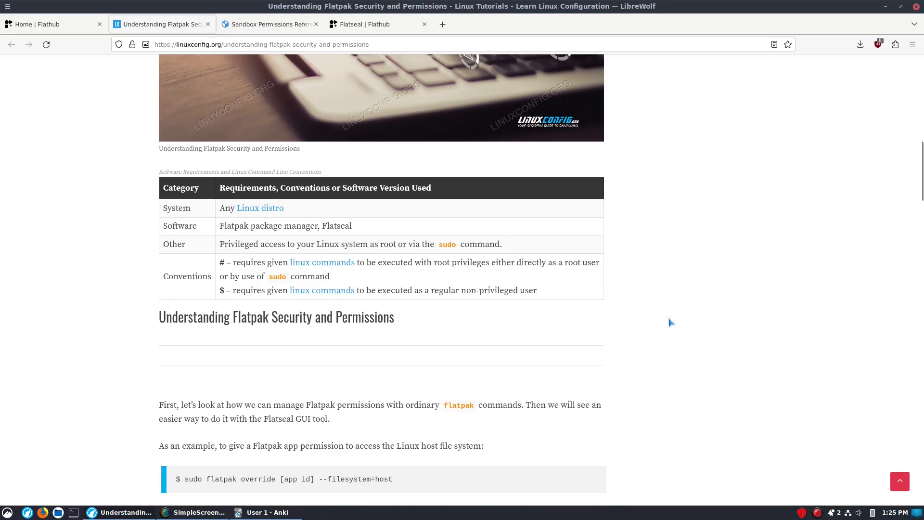
pyautogui.scroll(-3)
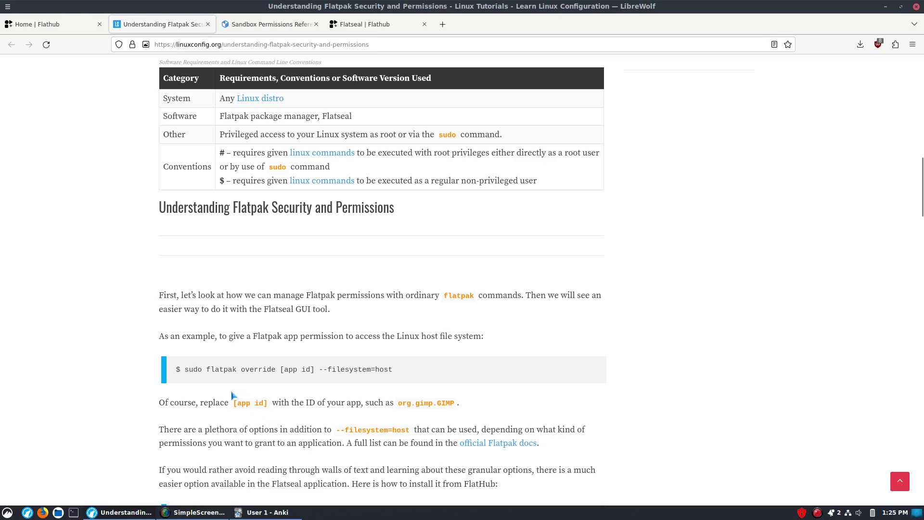
pyautogui.moveTo(247, 384)
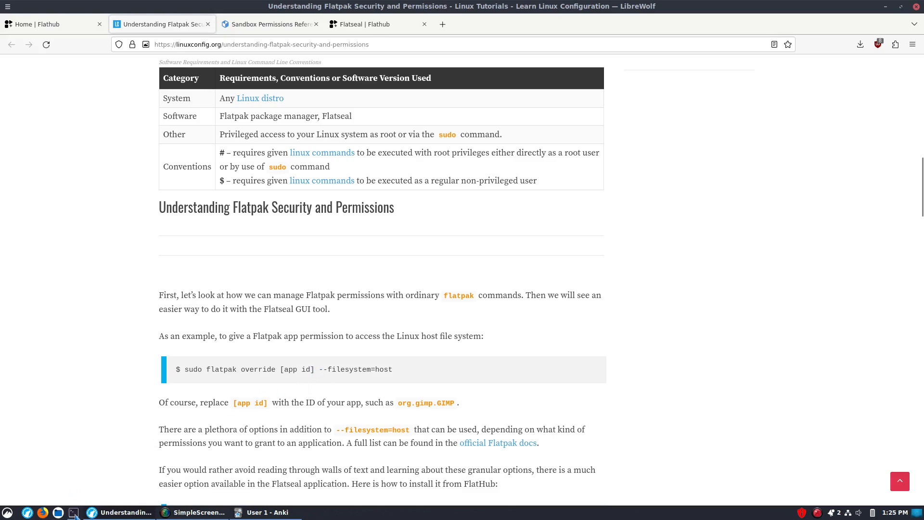
# Run 'flatpak list' in Terminal and pick out Anki's ID net.ankiweb.Anki.
pyautogui.click(73, 511)
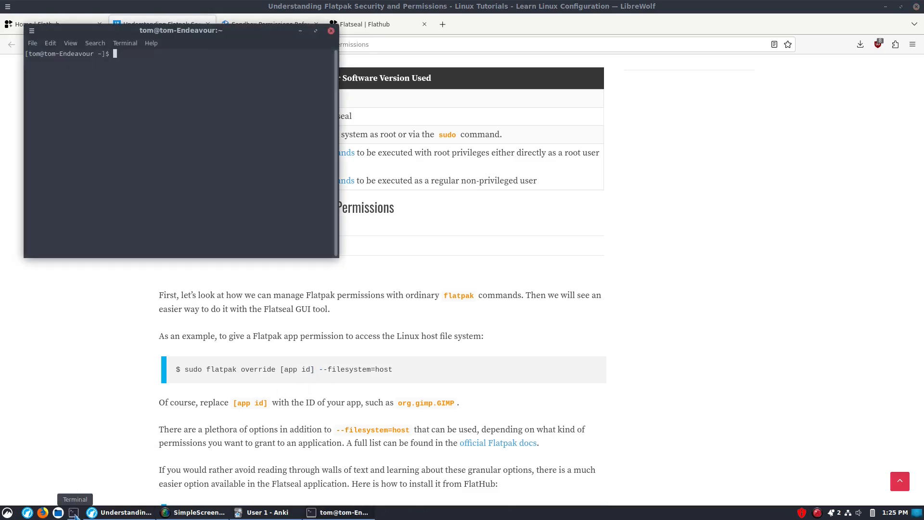
pyautogui.write('f')
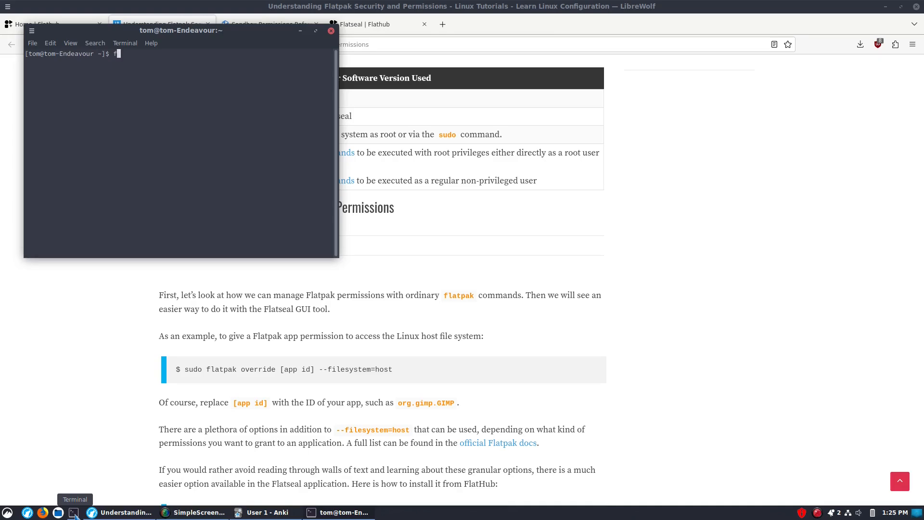
pyautogui.write('latpak list')
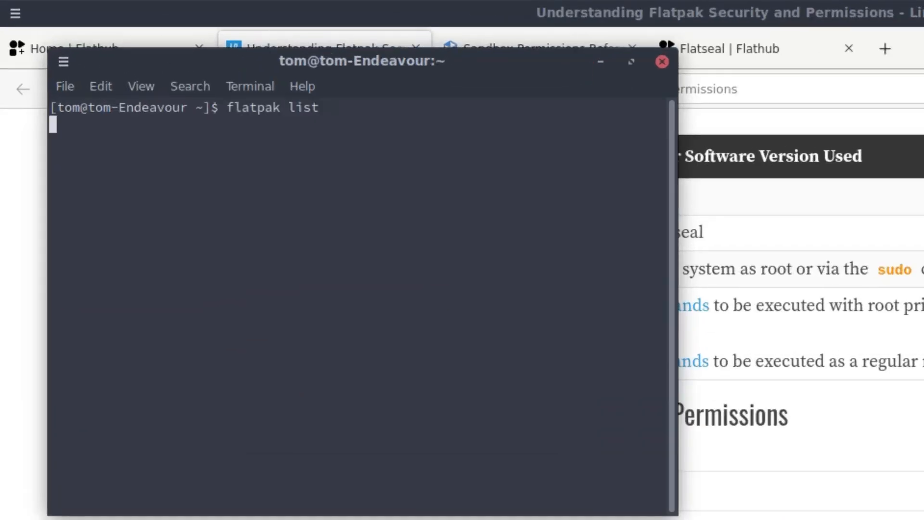
pyautogui.press('Return')
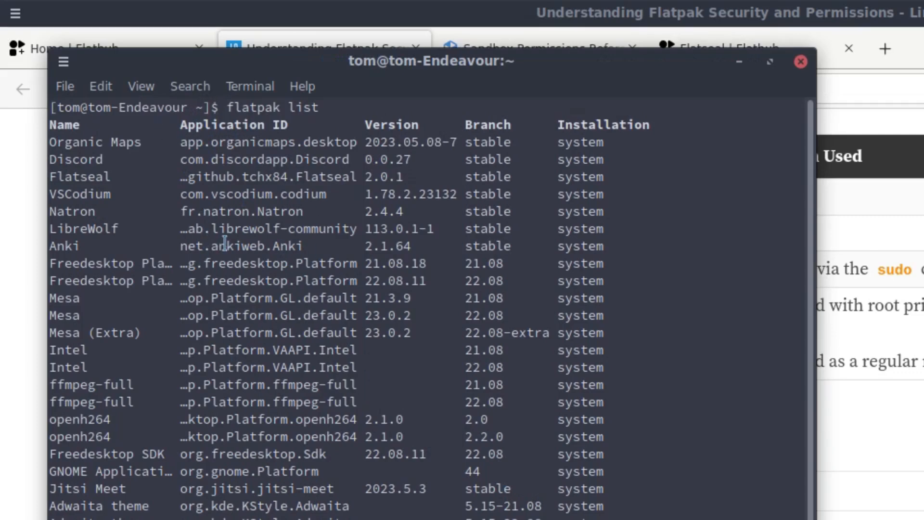
pyautogui.doubleClick(236, 245)
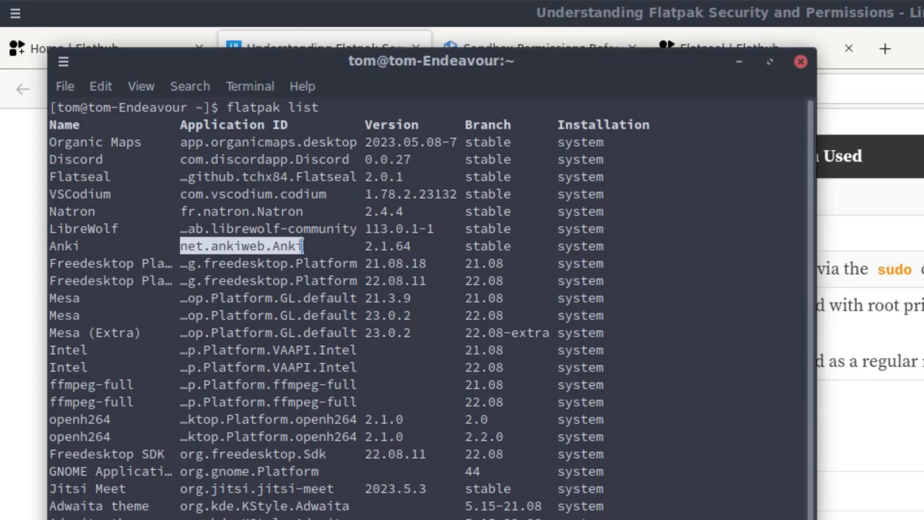
pyautogui.moveTo(408, 383)
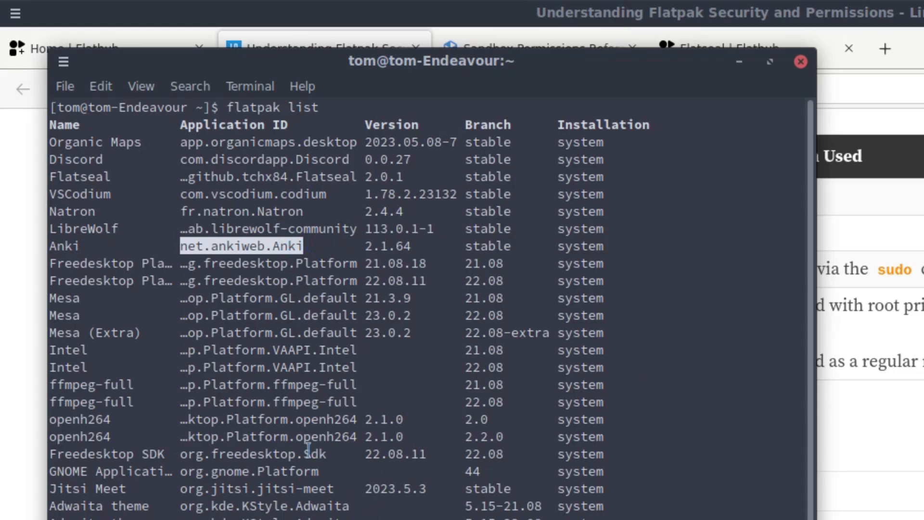
pyautogui.moveTo(367, 105)
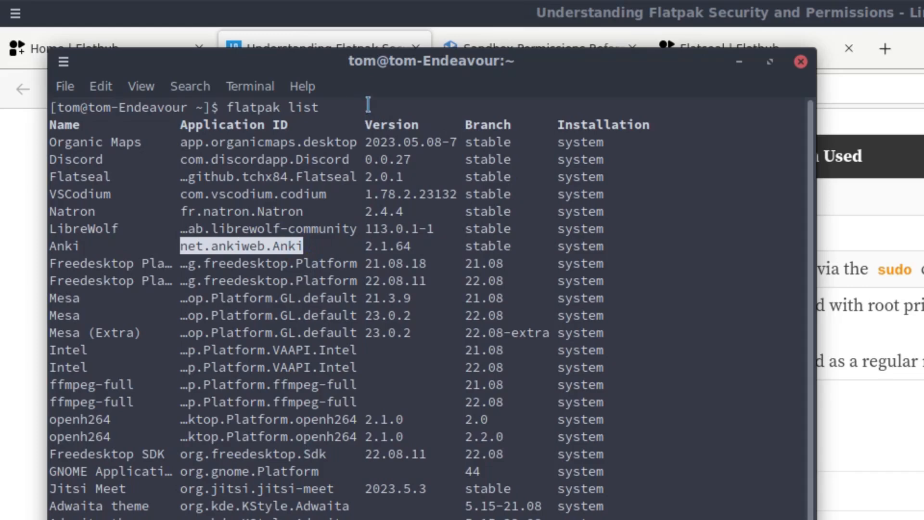
pyautogui.moveTo(811, 309)
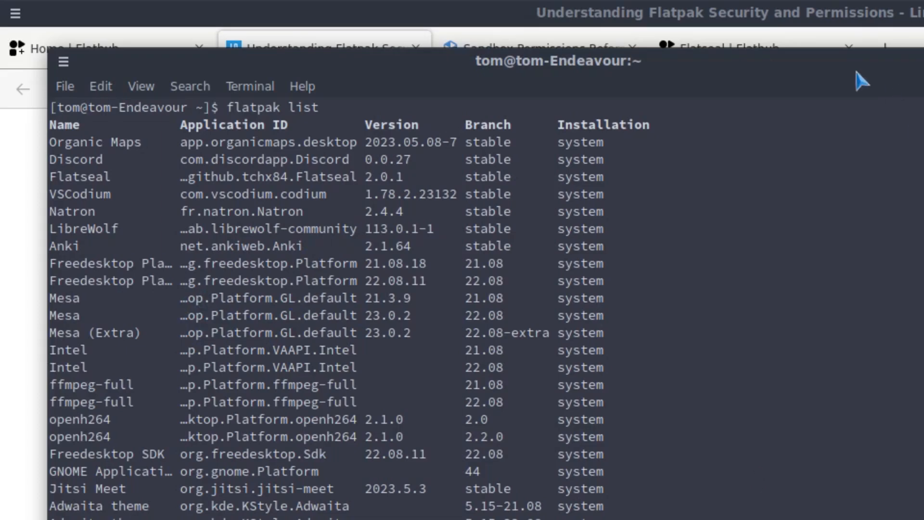
pyautogui.moveTo(889, 152)
pyautogui.write('flatpak list')
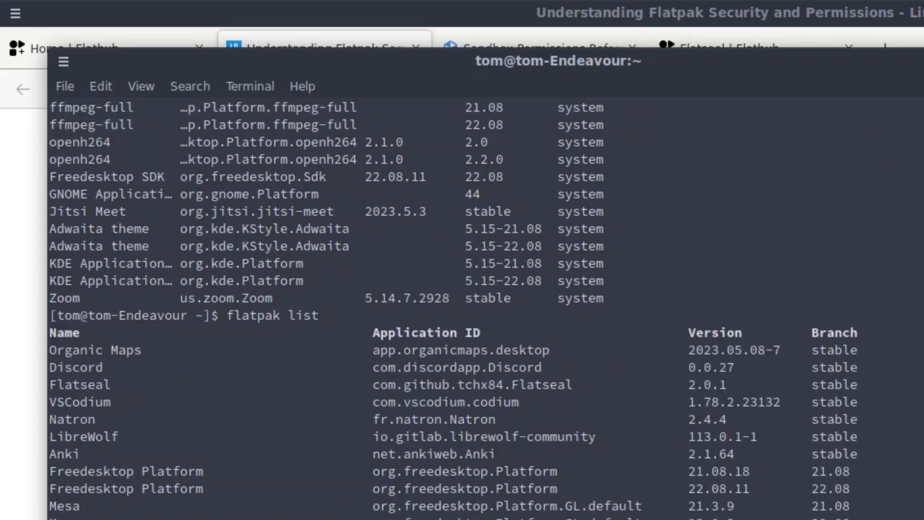
pyautogui.moveTo(542, 48)
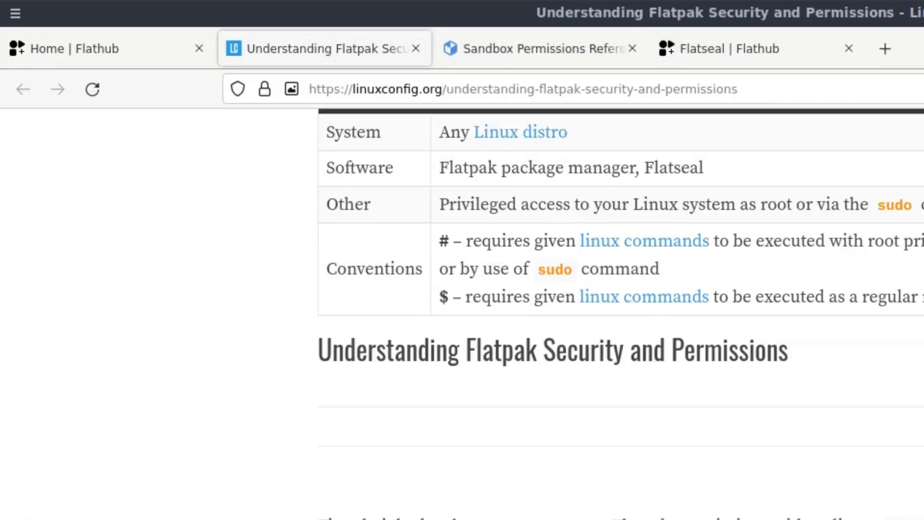
# Scroll the Sandbox Permissions Reference past the socket options to the Filesystem permissions table.
pyautogui.scroll(-3)
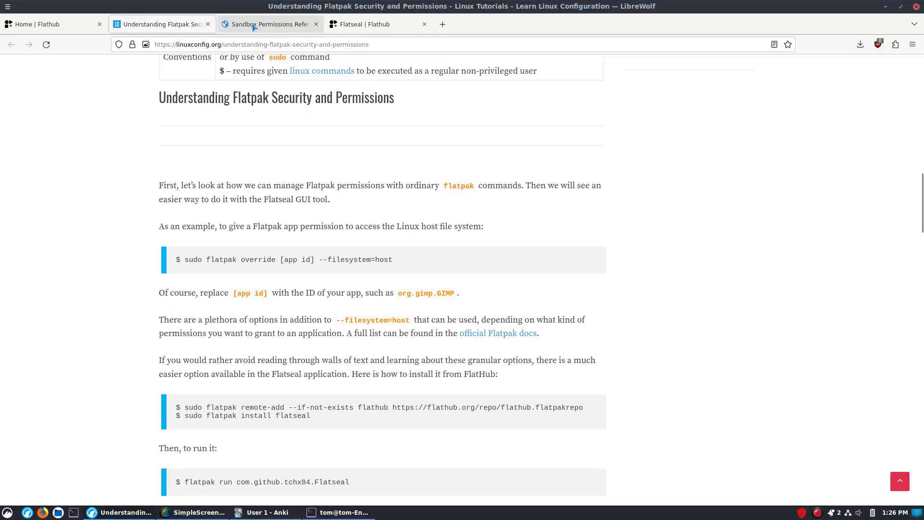
pyautogui.click(269, 24)
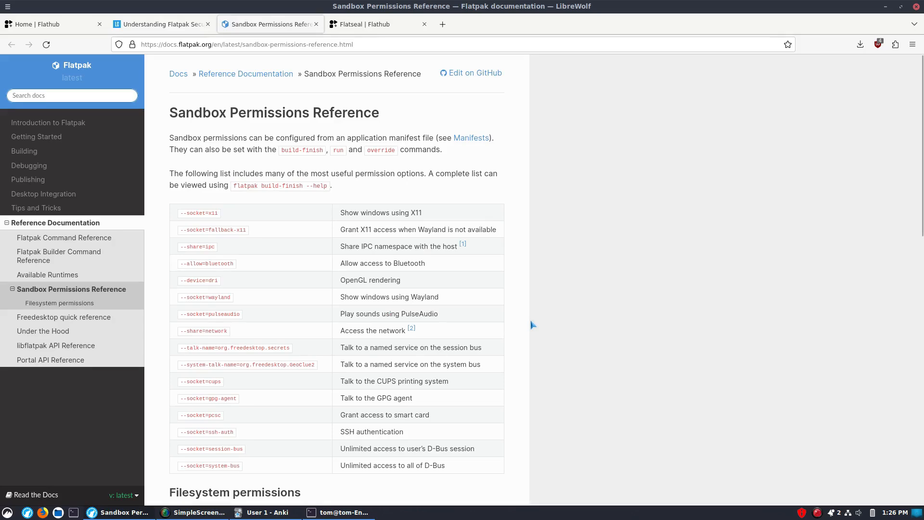
pyautogui.scroll(-3)
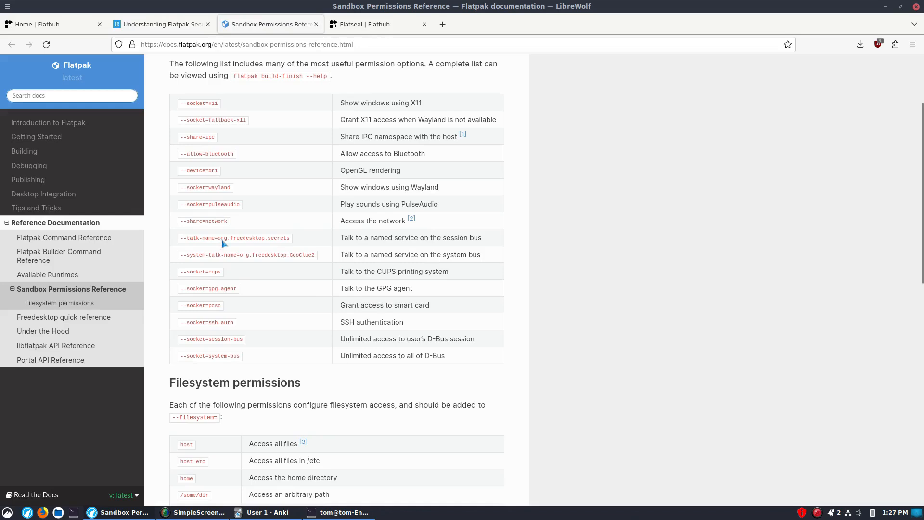
pyautogui.scroll(-3)
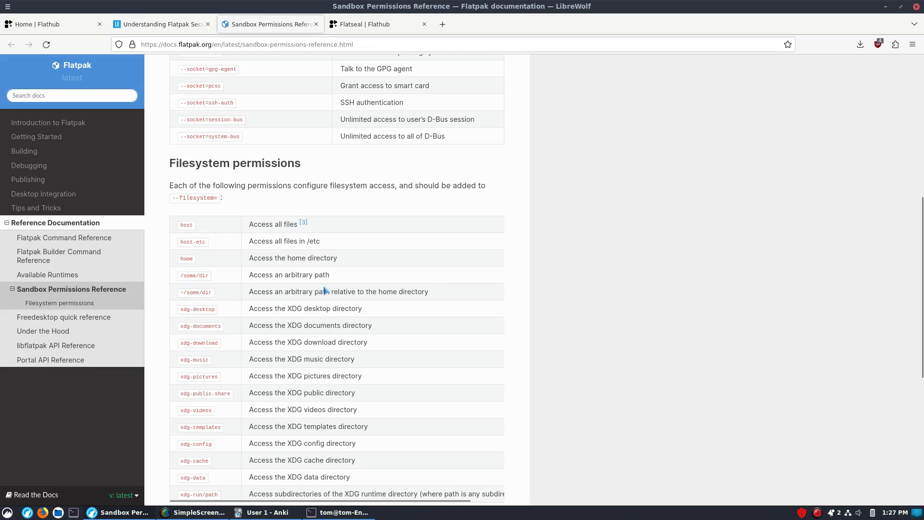
pyautogui.scroll(-3)
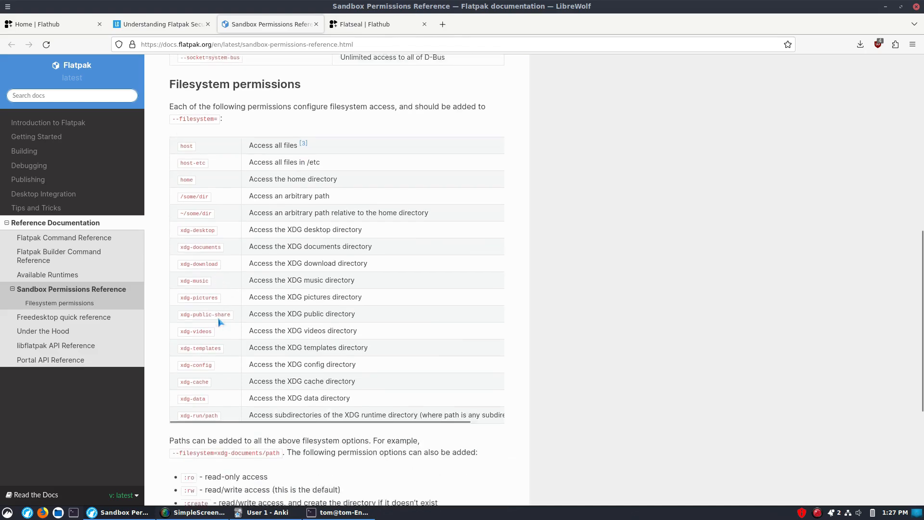
pyautogui.scroll(-3)
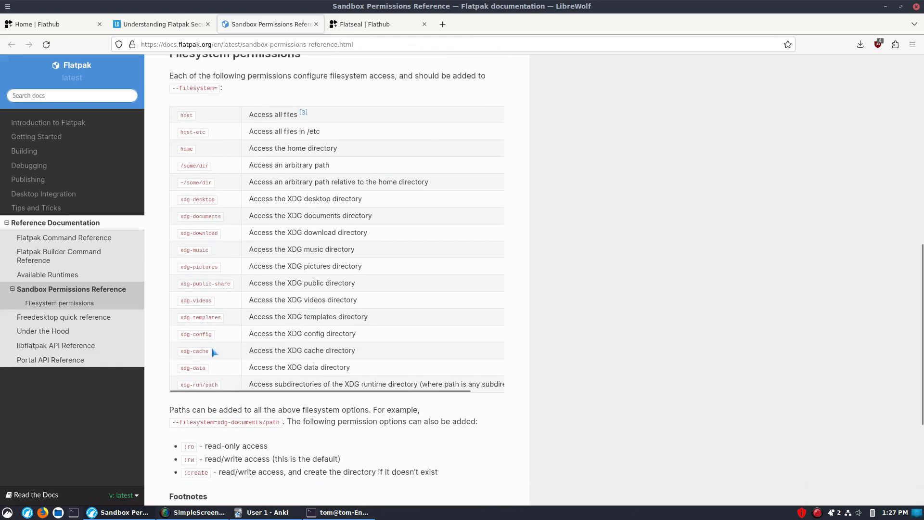
pyautogui.scroll(-3)
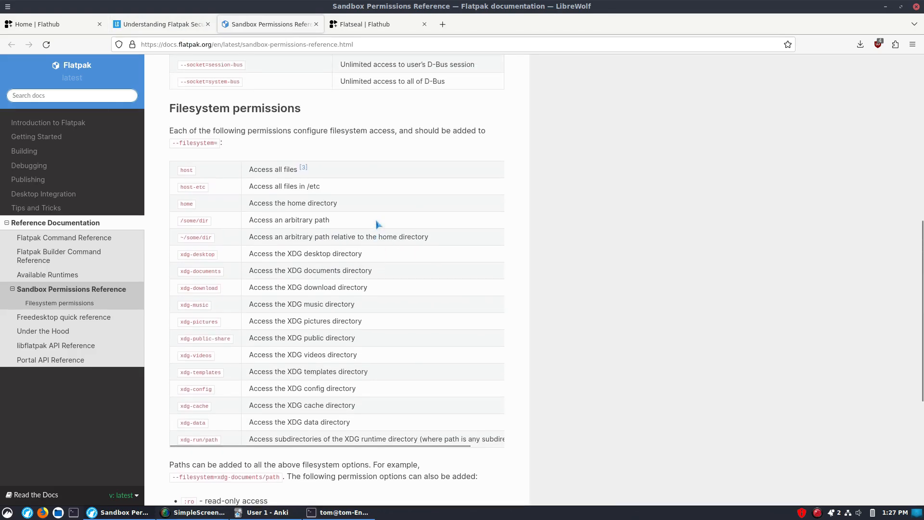
pyautogui.moveTo(324, 253)
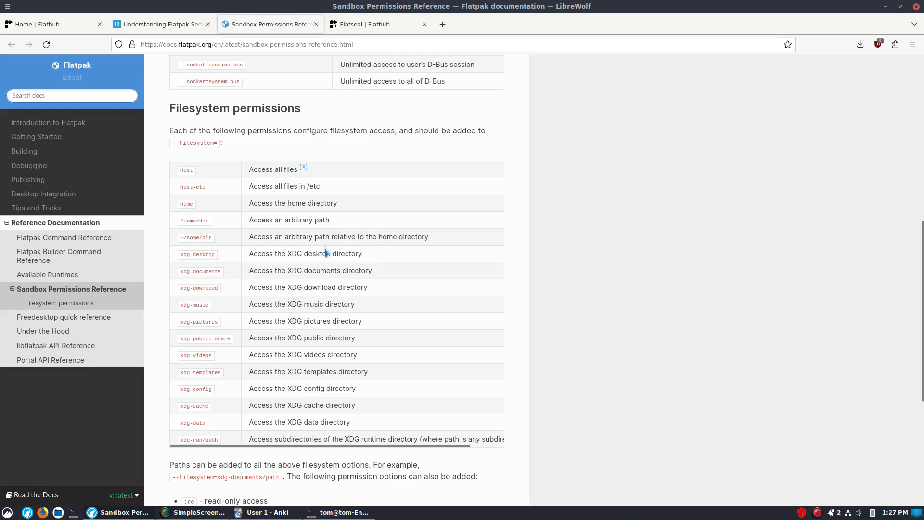
pyautogui.scroll(3)
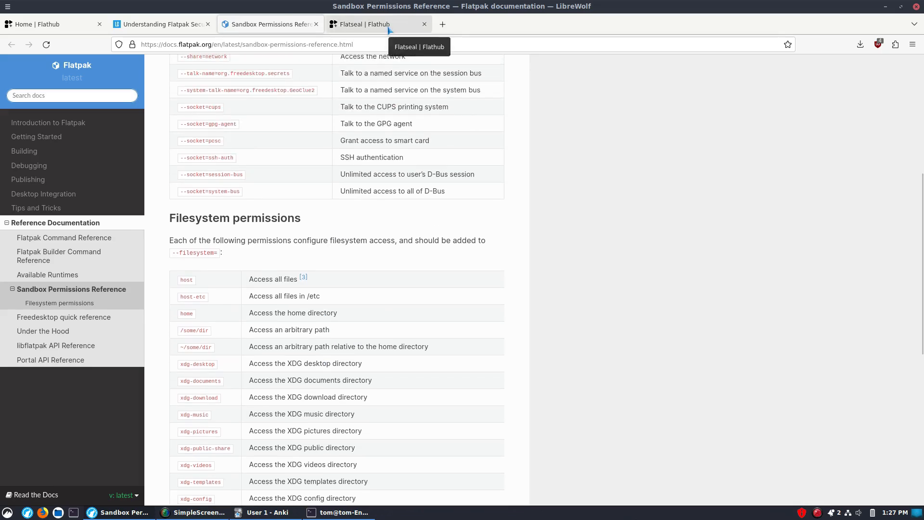
# View Flatseal's Flathub page, then launch Flatseal from the application menu via 'fl'.
pyautogui.click(363, 24)
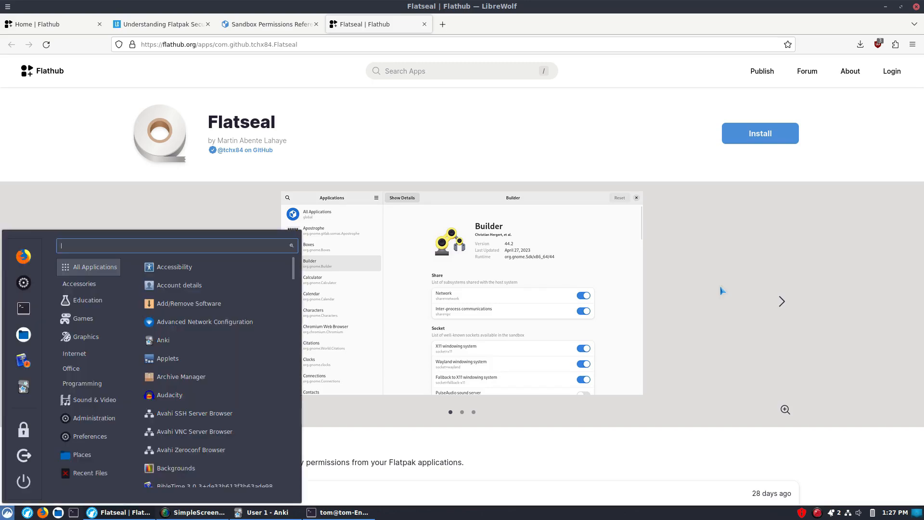
pyautogui.write('fl')
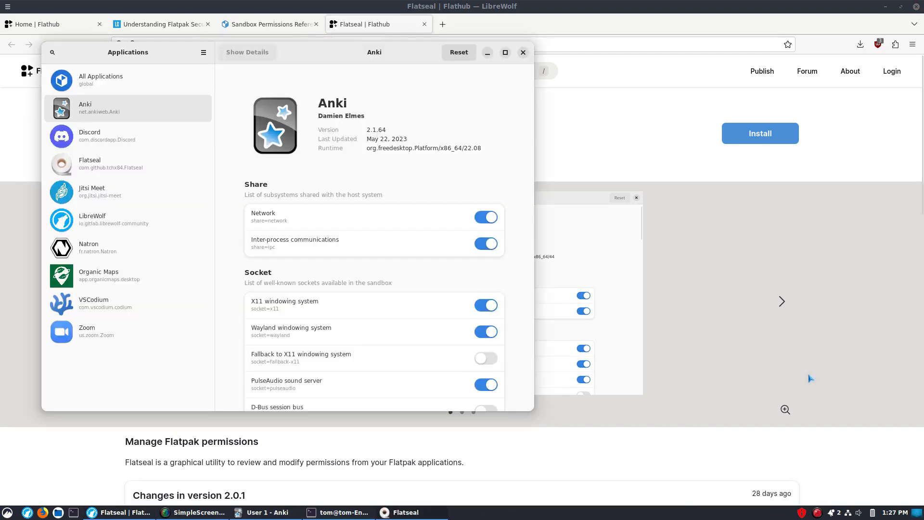
# Select All Applications overrides and bring up Flatseal's Documentation from the help menu.
pyautogui.click(506, 52)
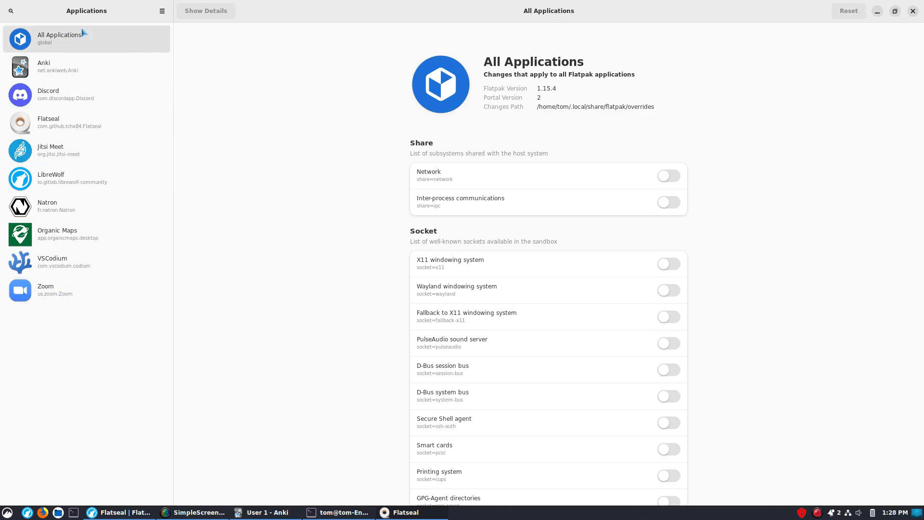
pyautogui.click(162, 10)
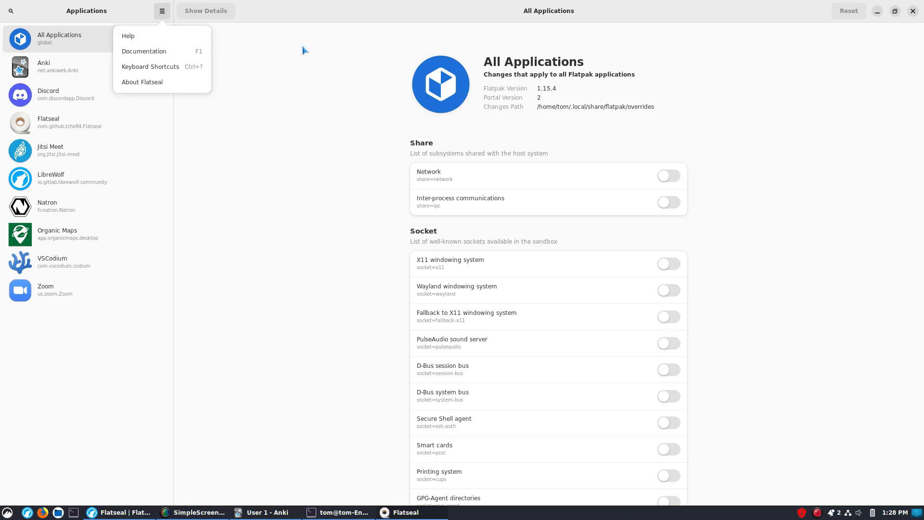
pyautogui.moveTo(150, 67)
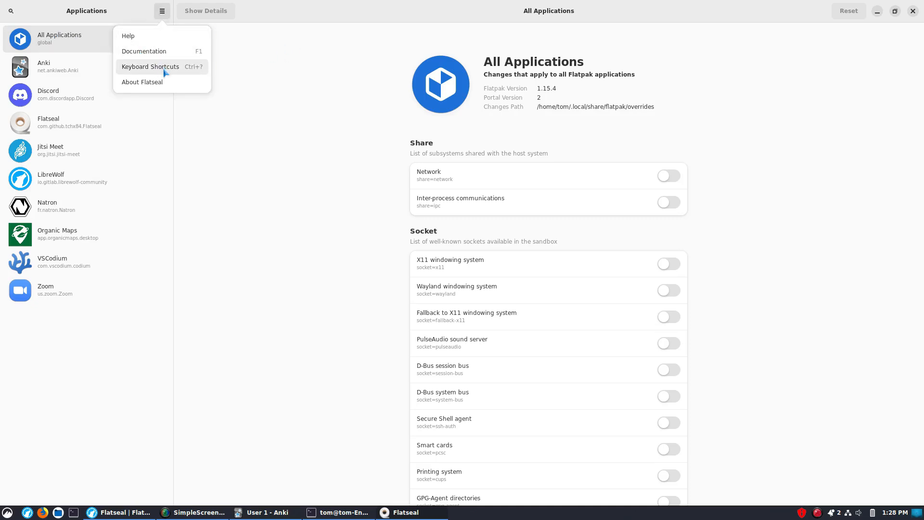
pyautogui.moveTo(141, 80)
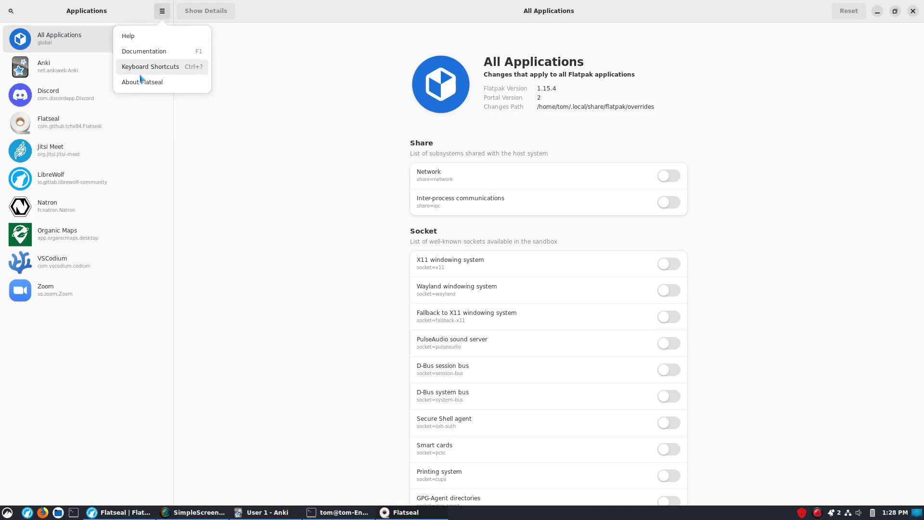
pyautogui.click(143, 51)
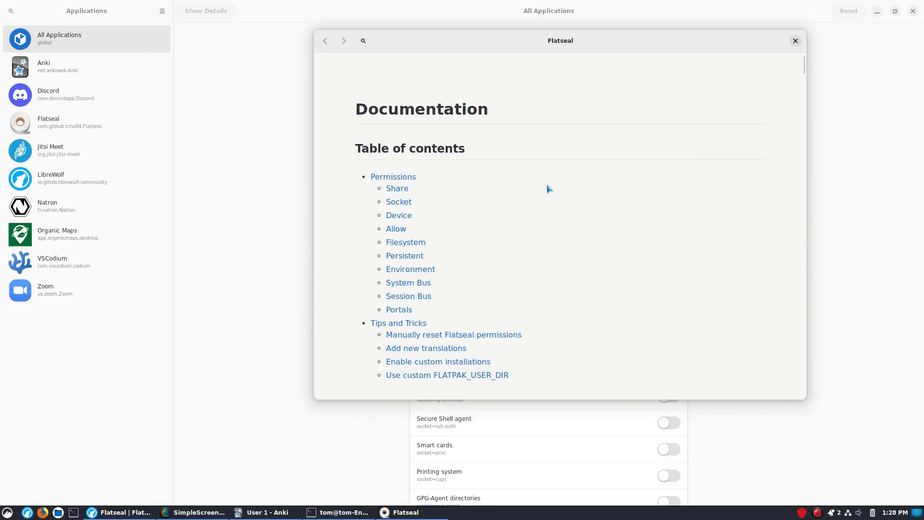
# Jump to Permissions and read through the Share, Socket, Device and Allow tables.
pyautogui.click(396, 188)
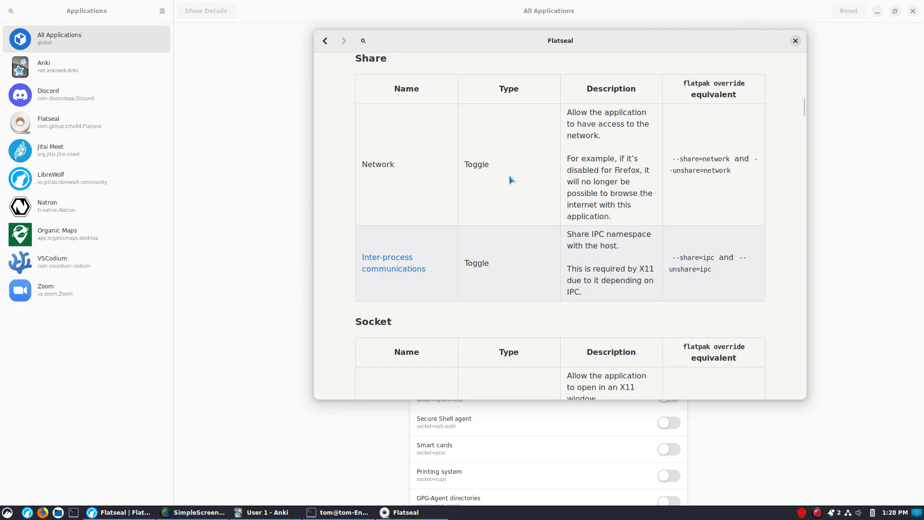
pyautogui.scroll(-3)
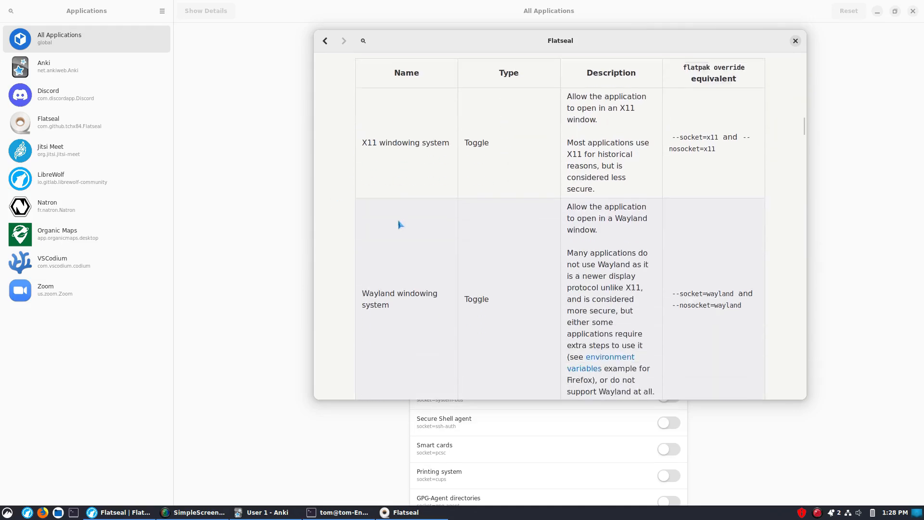
pyautogui.scroll(-3)
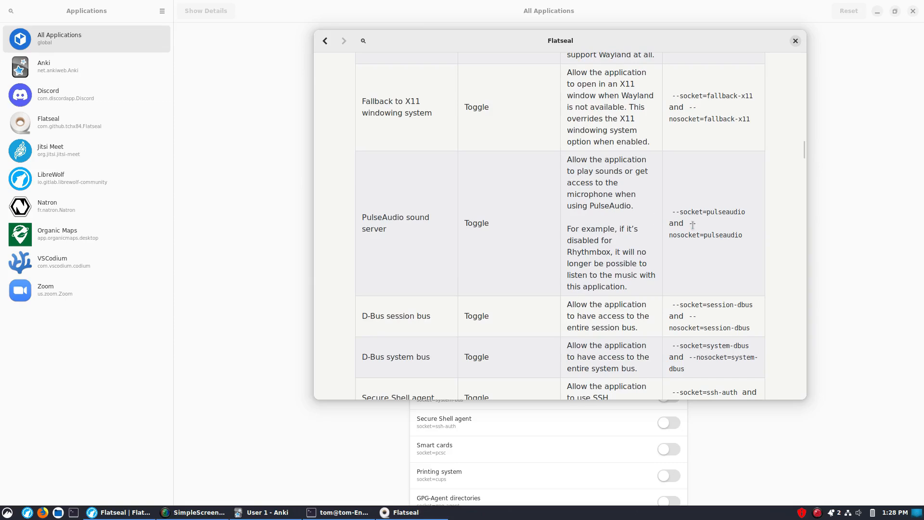
pyautogui.scroll(-3)
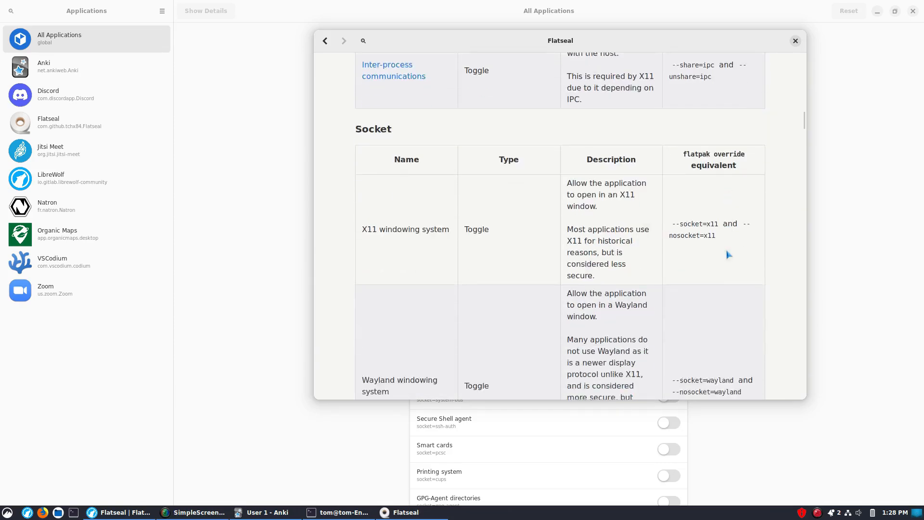
pyautogui.scroll(-3)
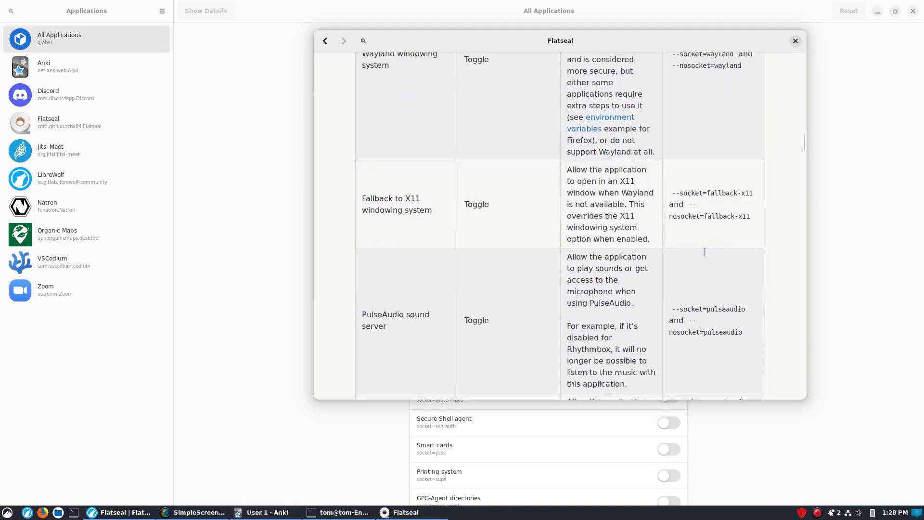
pyautogui.scroll(-3)
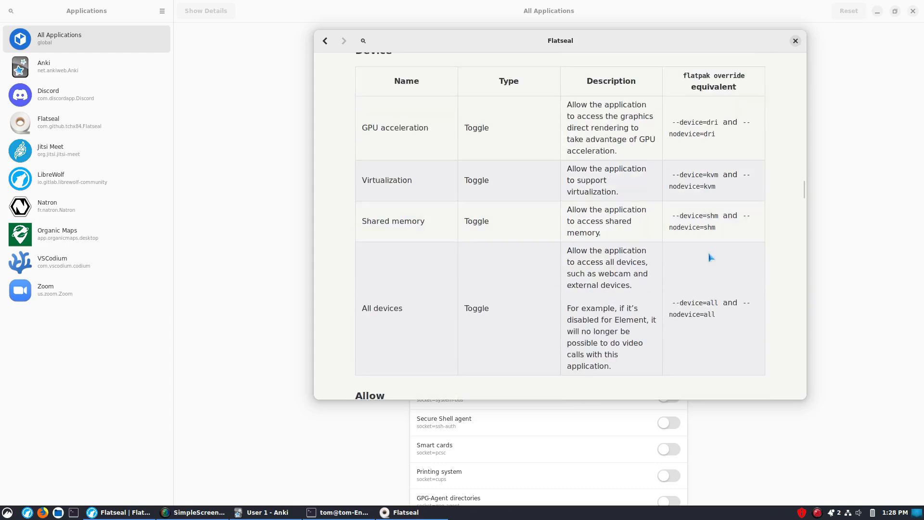
pyautogui.scroll(-3)
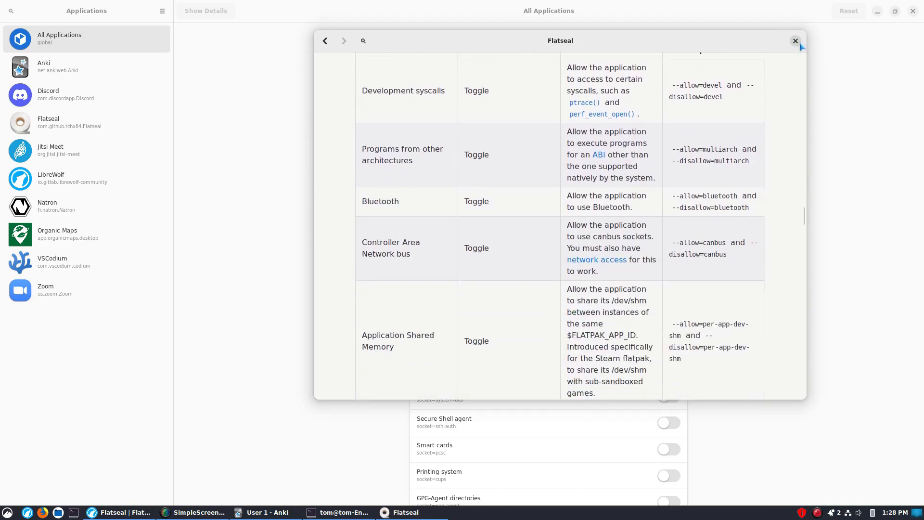
# Close the documentation and scroll the All Applications overrides down to Session Bus, all switched off.
pyautogui.click(795, 40)
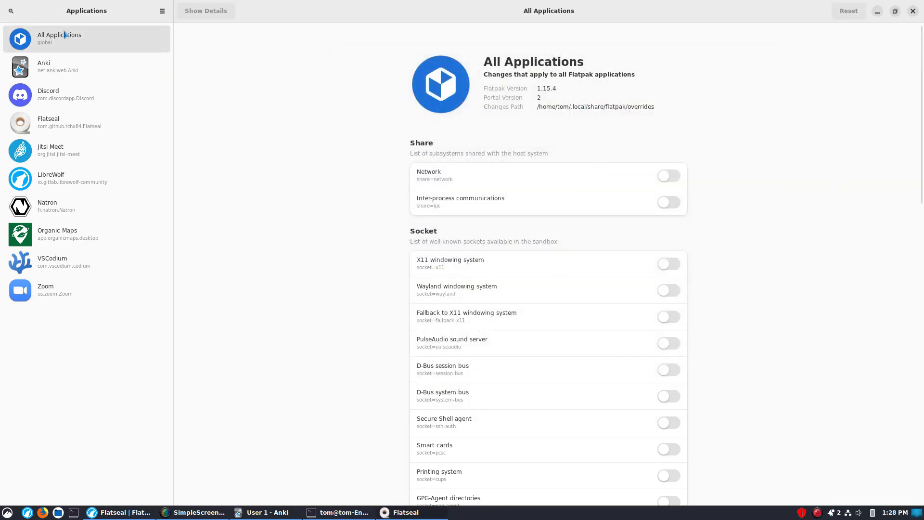
pyautogui.moveTo(785, 311)
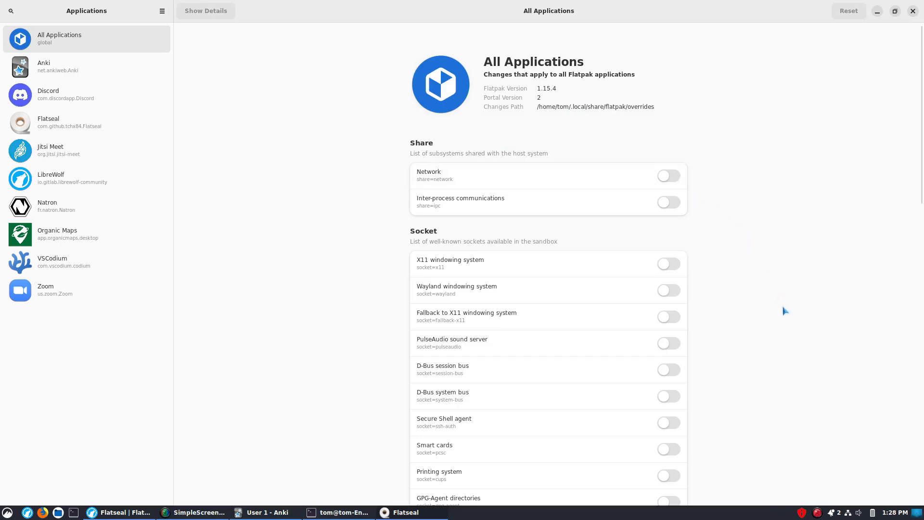
pyautogui.scroll(-3)
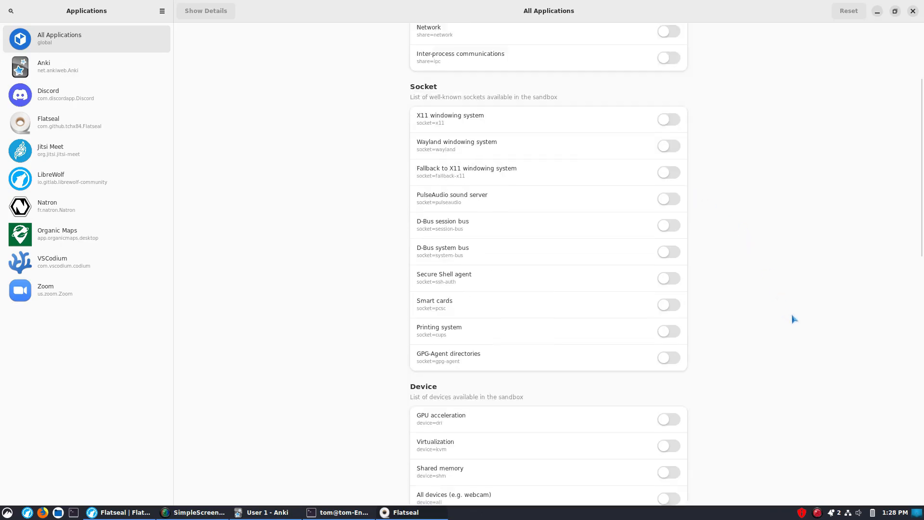
pyautogui.scroll(-3)
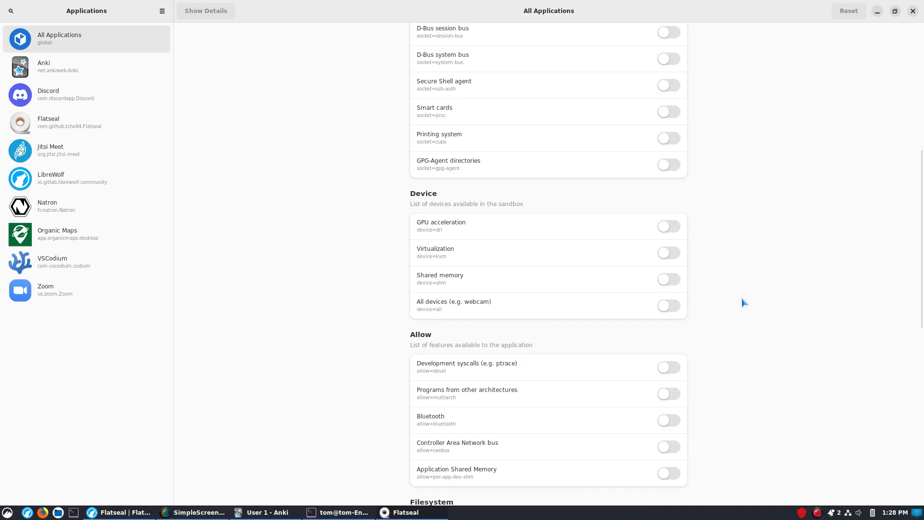
pyautogui.moveTo(669, 305)
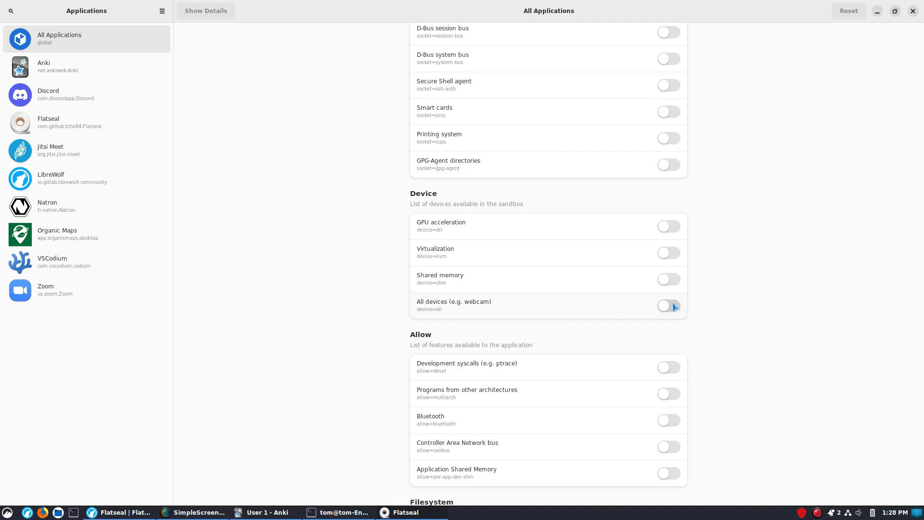
pyautogui.moveTo(810, 300)
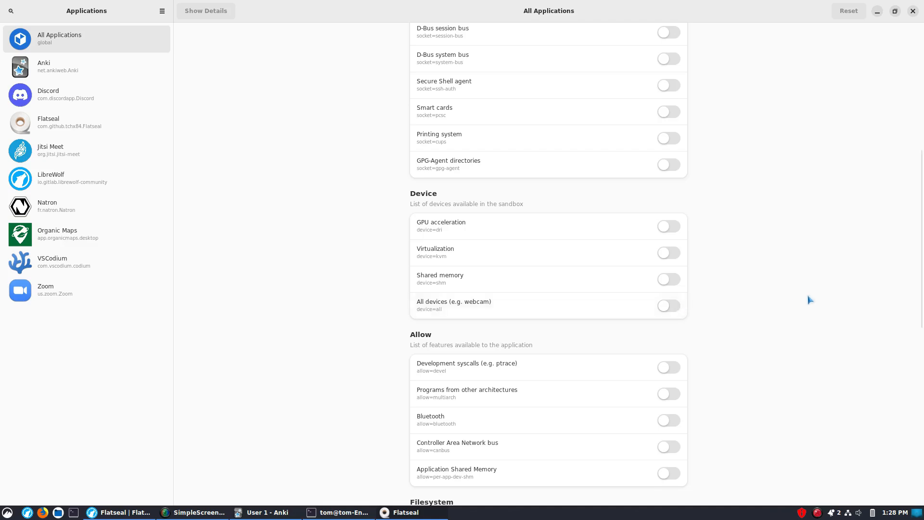
pyautogui.scroll(-3)
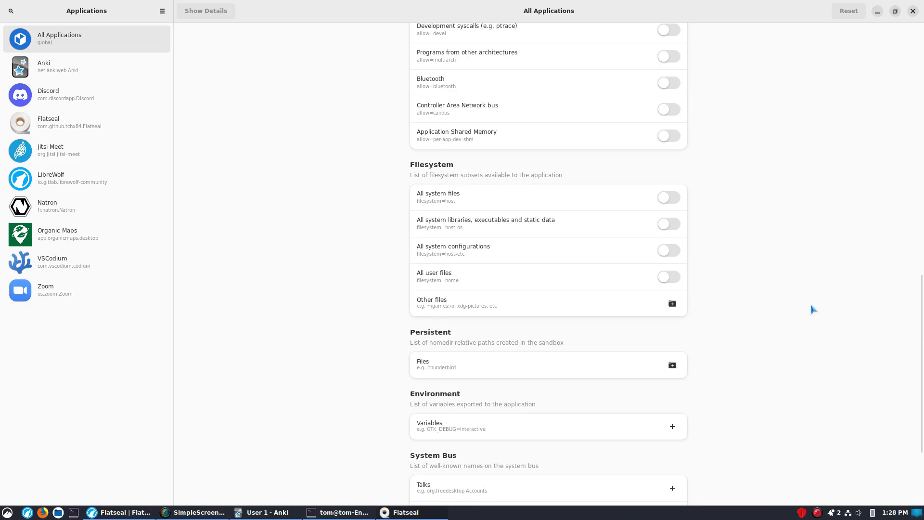
pyautogui.scroll(-3)
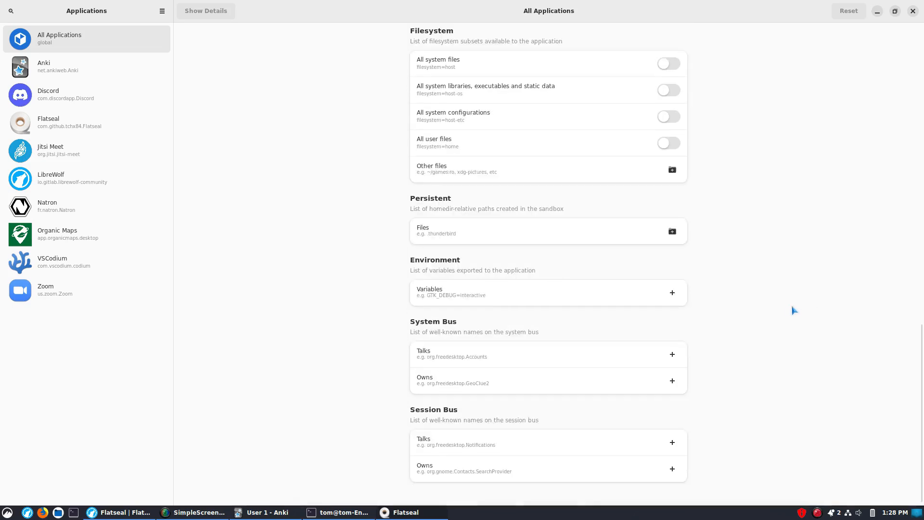
pyautogui.moveTo(788, 334)
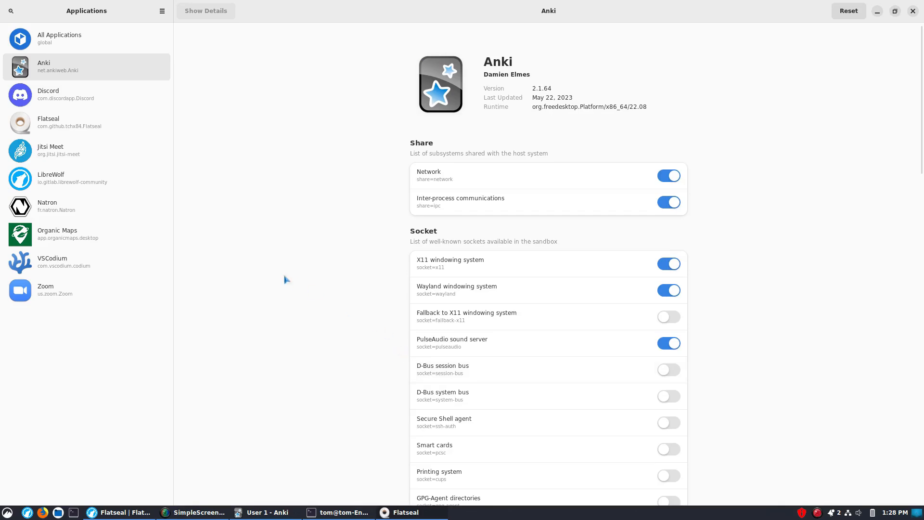
pyautogui.scroll(-3)
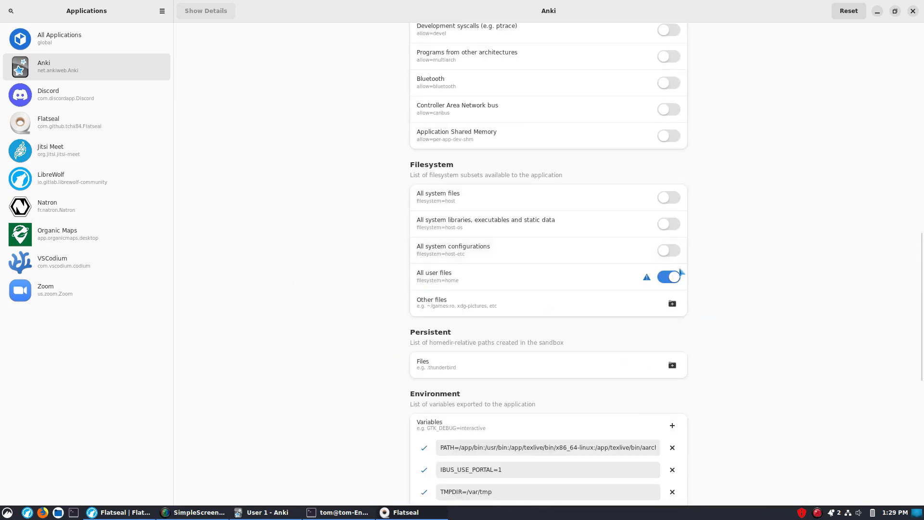
pyautogui.moveTo(647, 281)
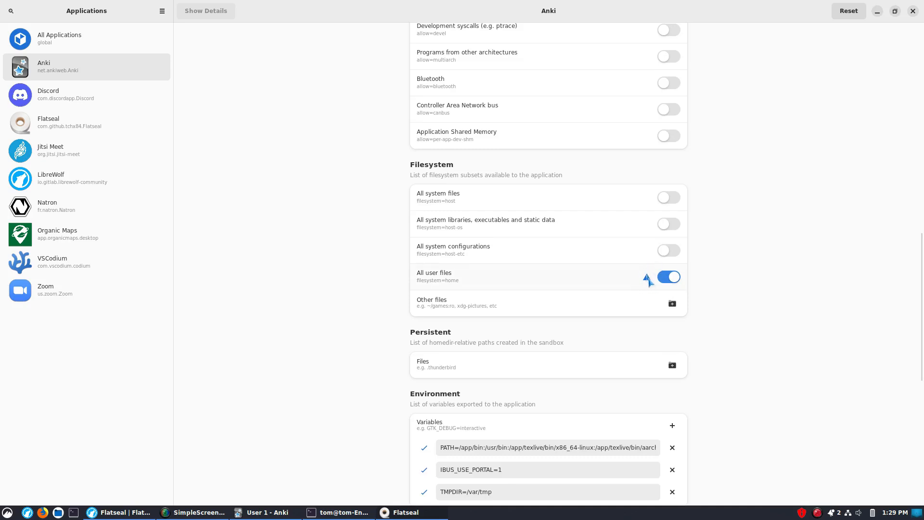
pyautogui.moveTo(427, 282)
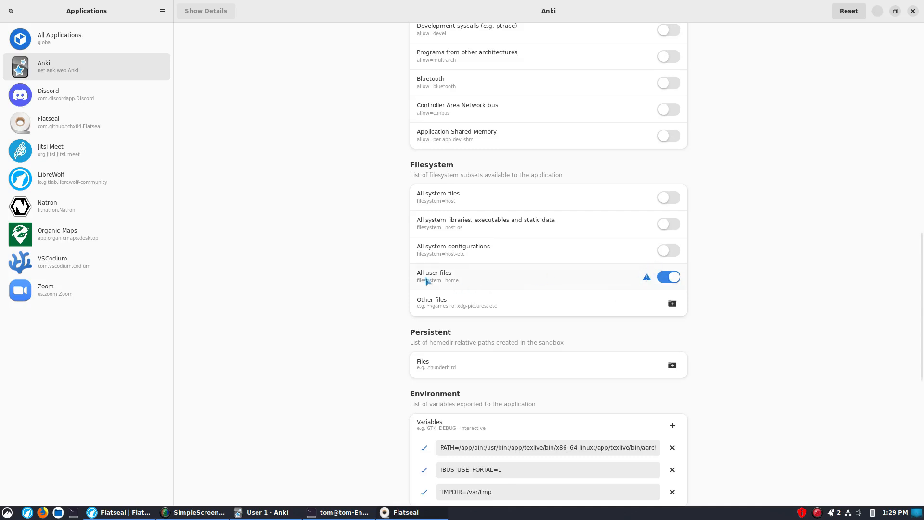
pyautogui.moveTo(528, 250)
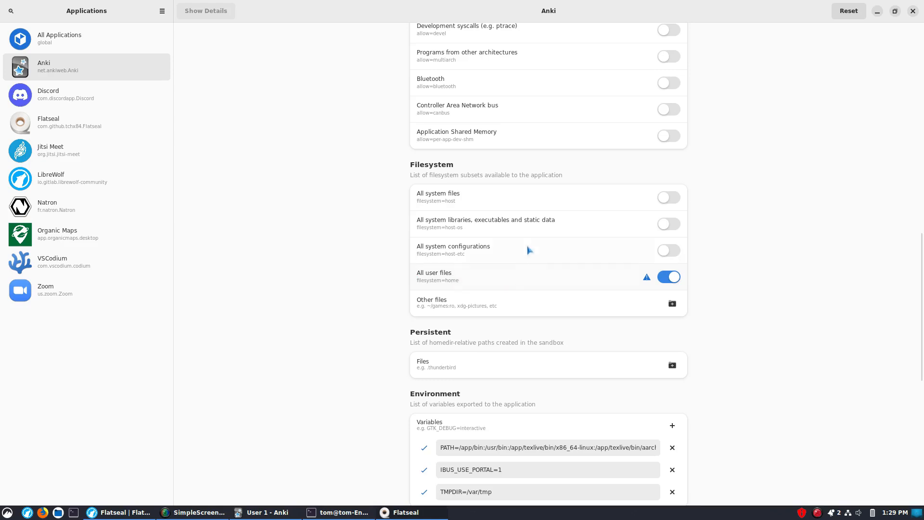
pyautogui.moveTo(551, 194)
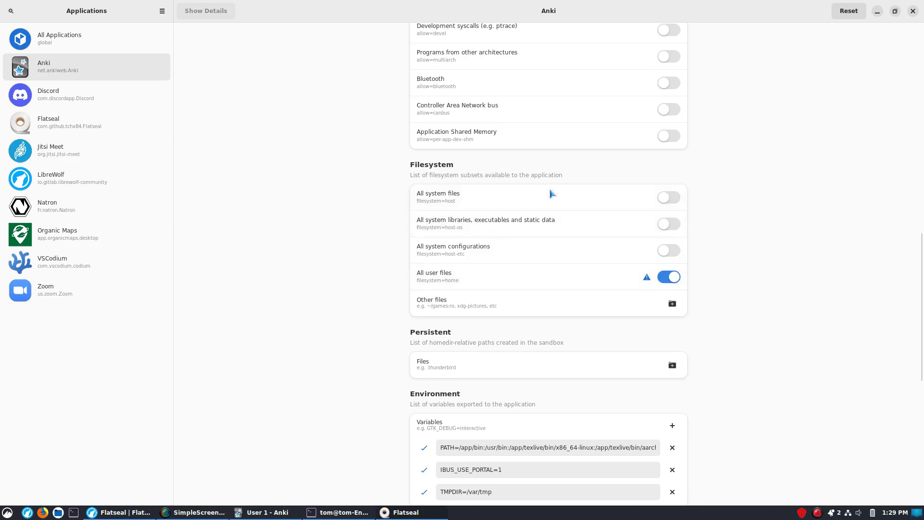
pyautogui.moveTo(420, 411)
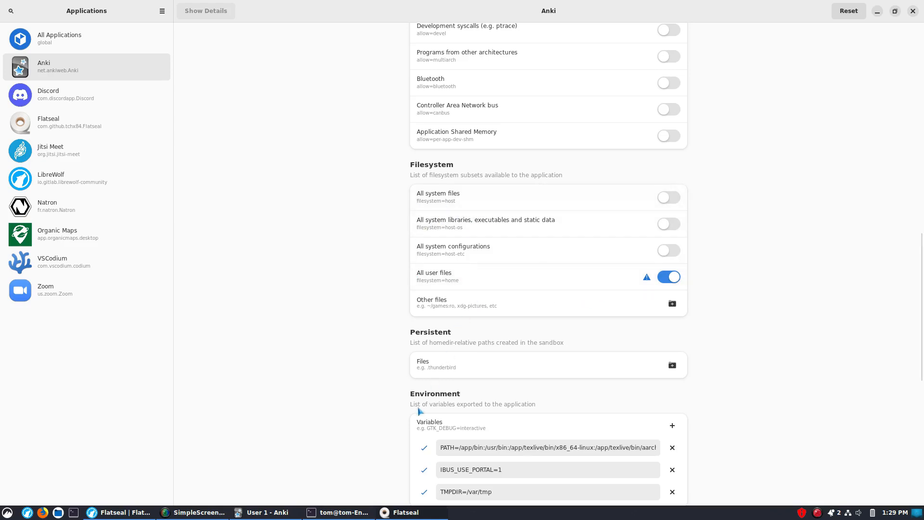
pyautogui.click(264, 512)
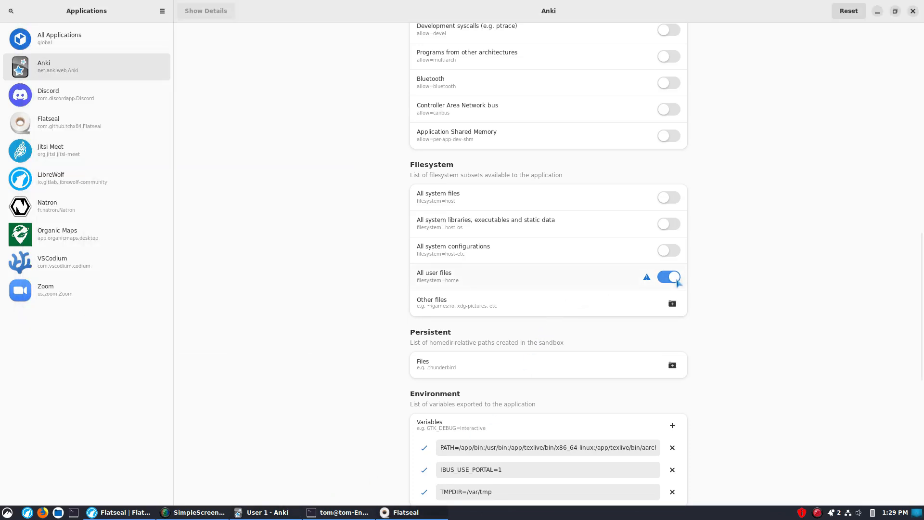
pyautogui.moveTo(270, 512)
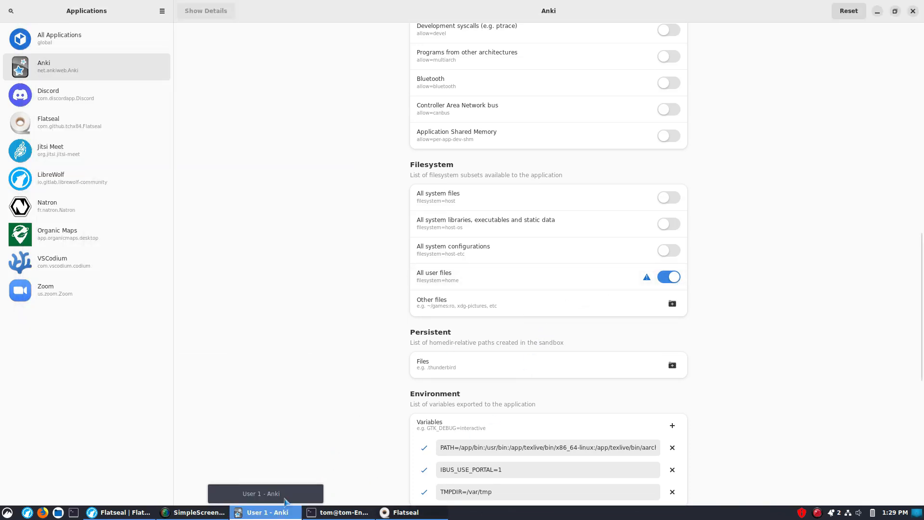
pyautogui.moveTo(511, 279)
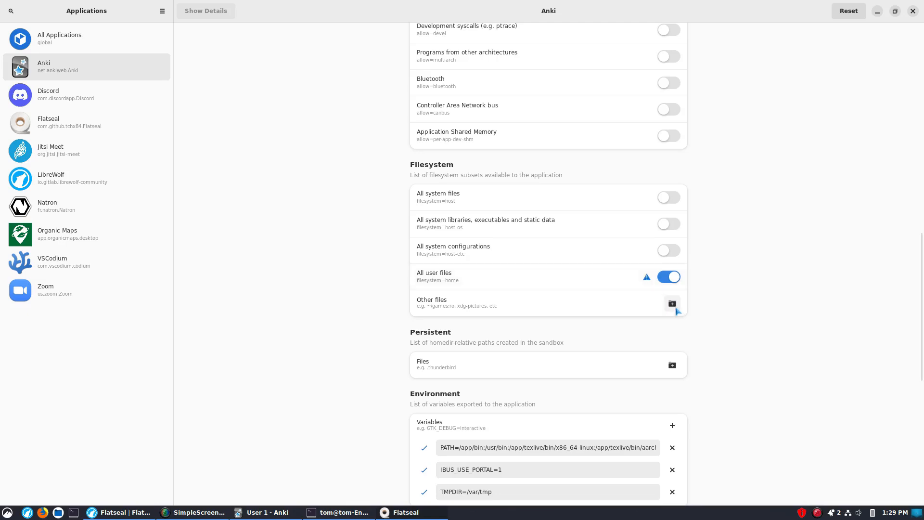
pyautogui.click(671, 302)
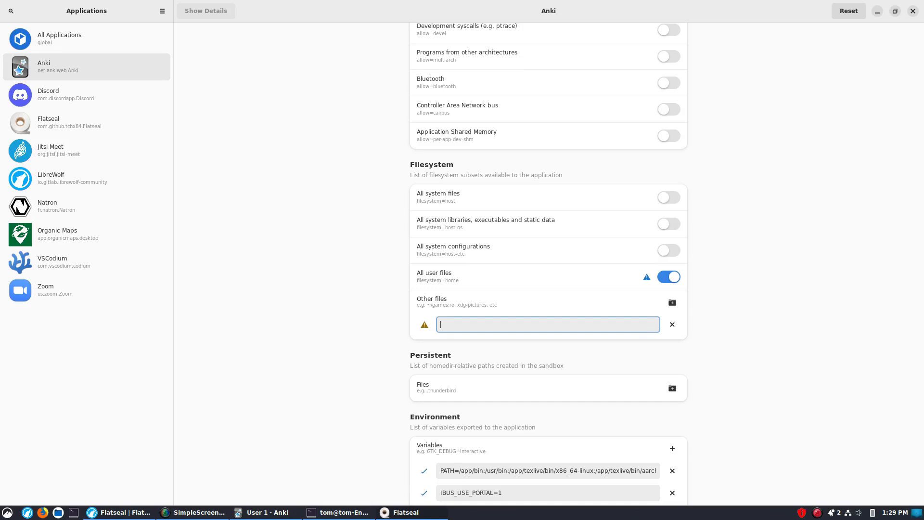
pyautogui.write('~/home/tom/Document')
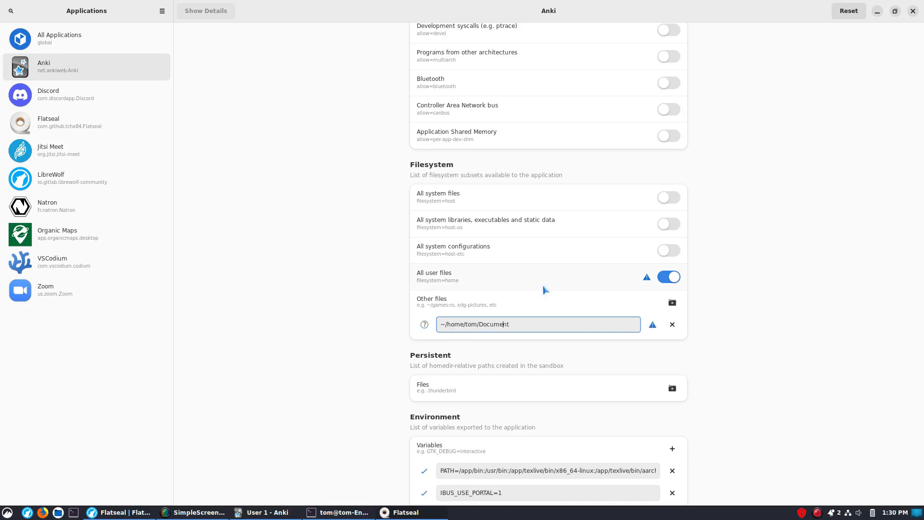
pyautogui.write('s/')
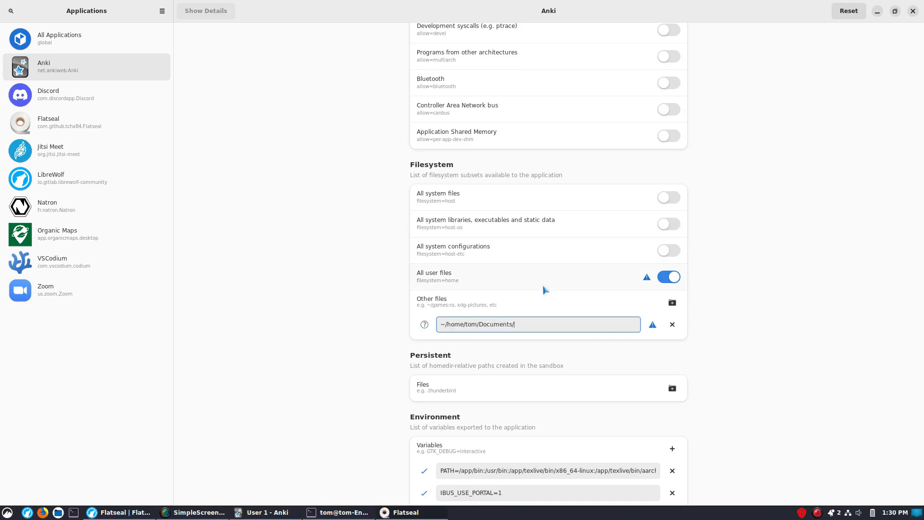
pyautogui.write('ank')
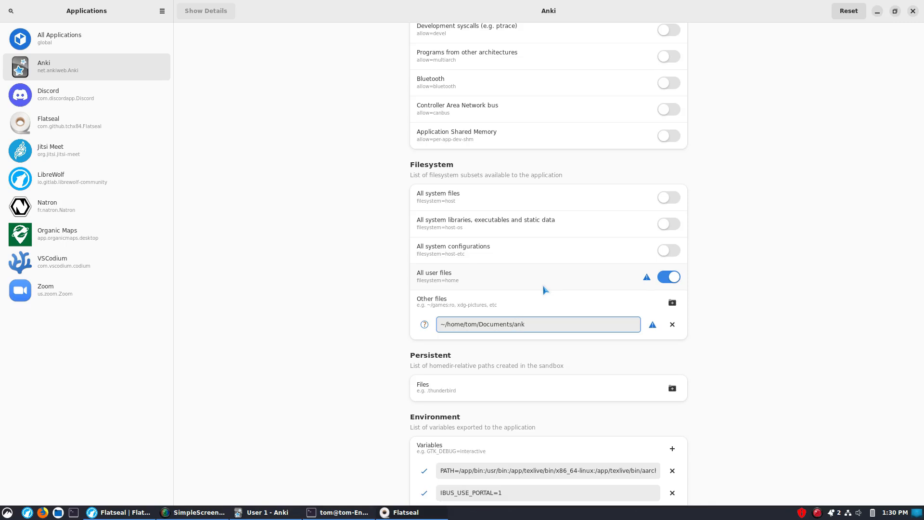
pyautogui.write('i')
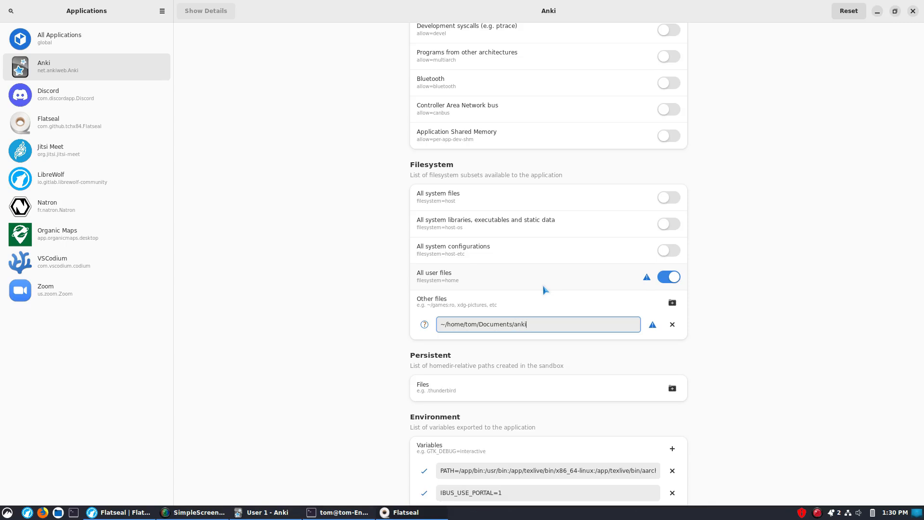
pyautogui.click(668, 277)
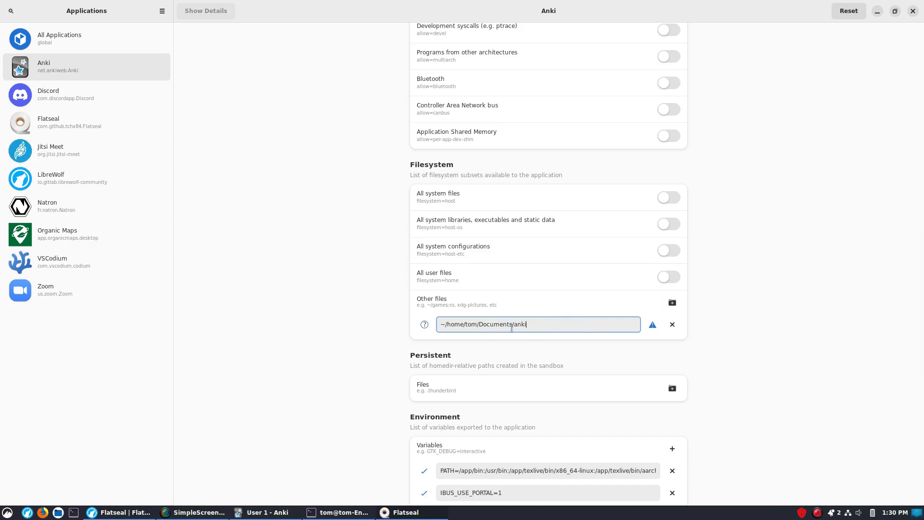
pyautogui.click(668, 276)
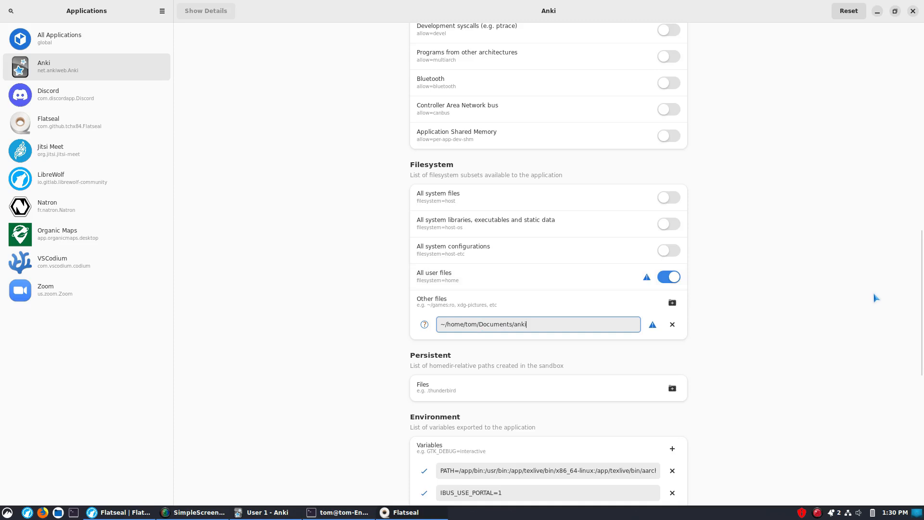
pyautogui.moveTo(655, 300)
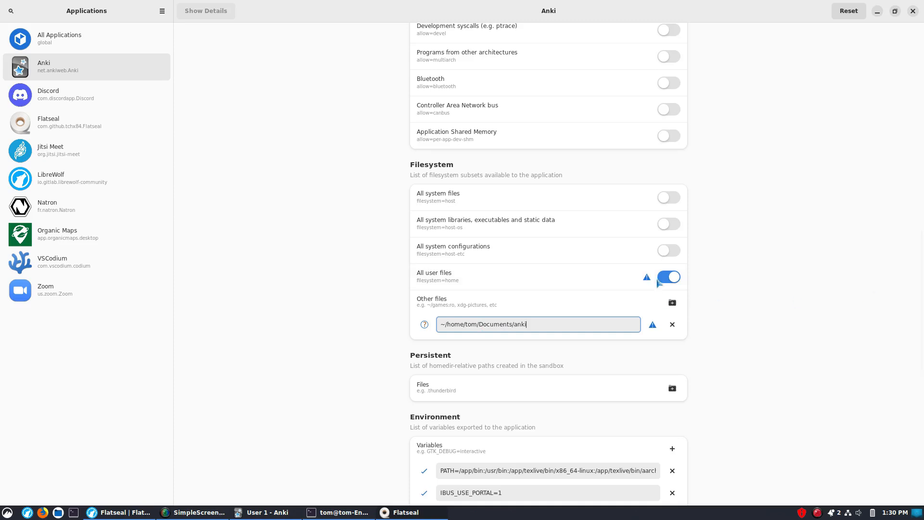
pyautogui.click(671, 325)
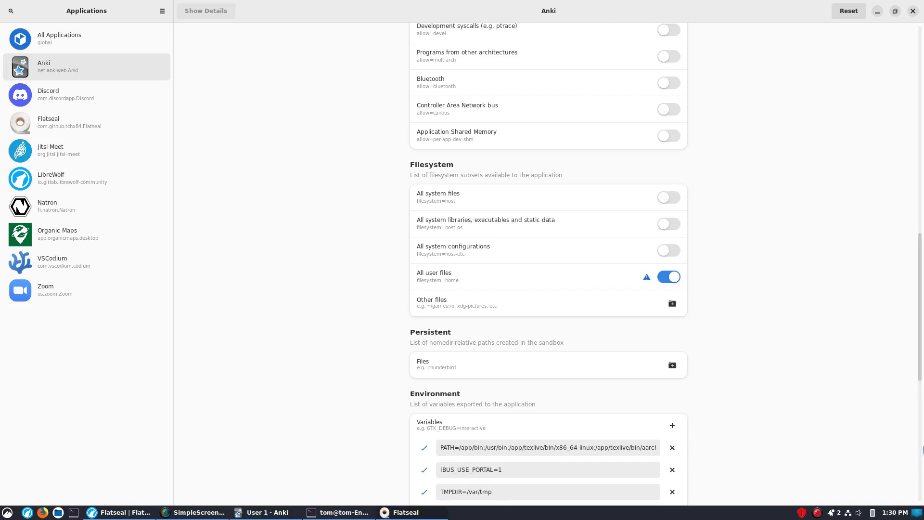
pyautogui.scroll(-3)
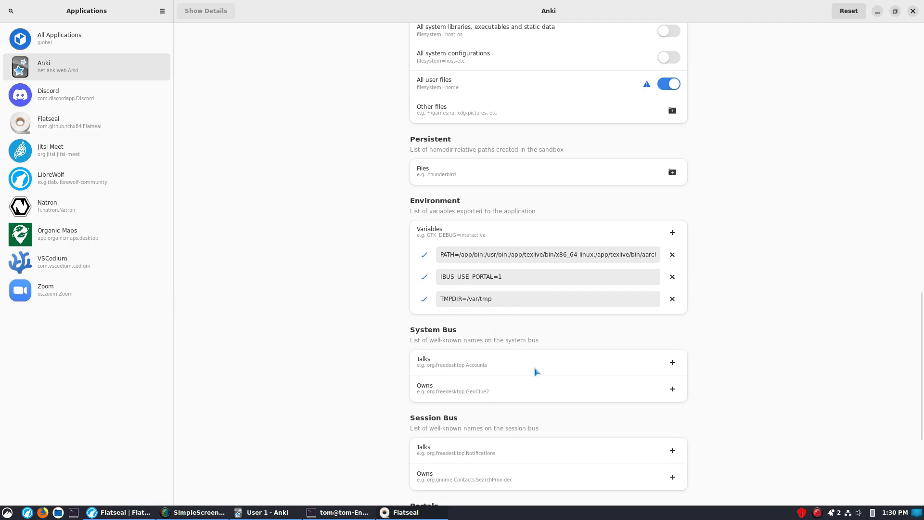
pyautogui.scroll(-3)
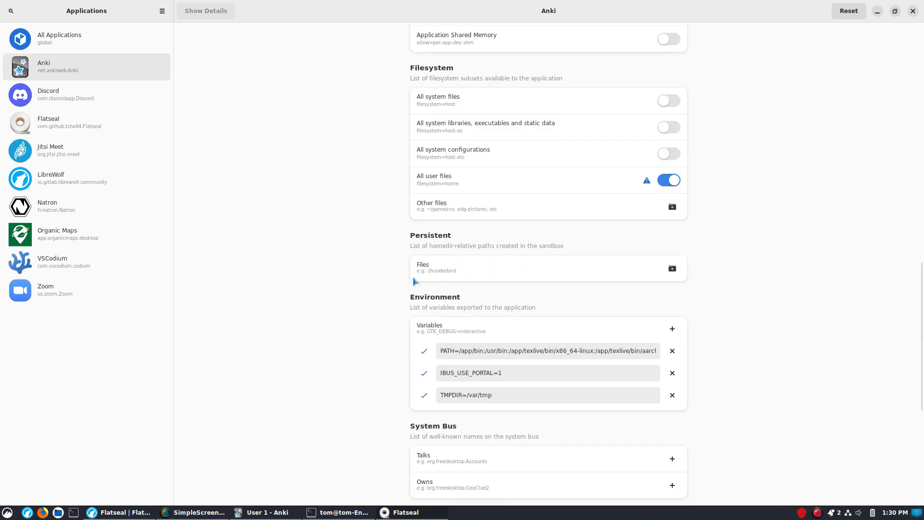
pyautogui.moveTo(514, 248)
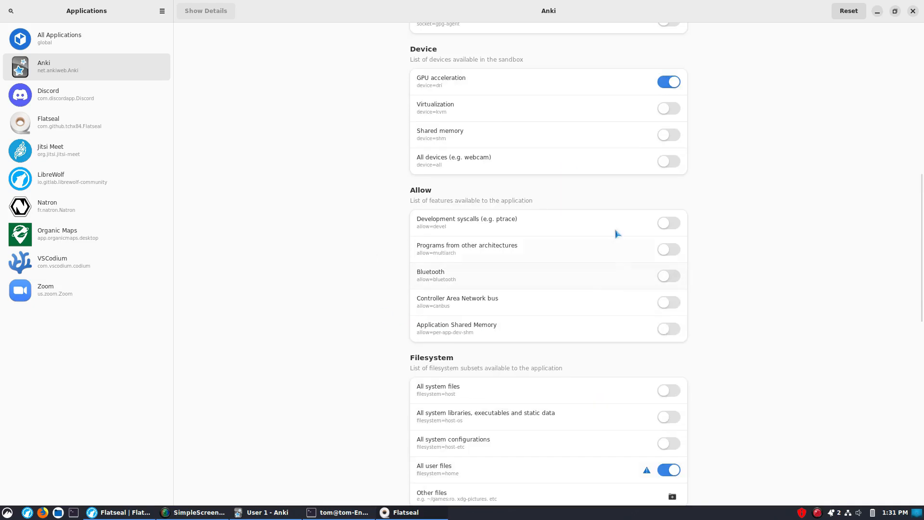
pyautogui.moveTo(488, 209)
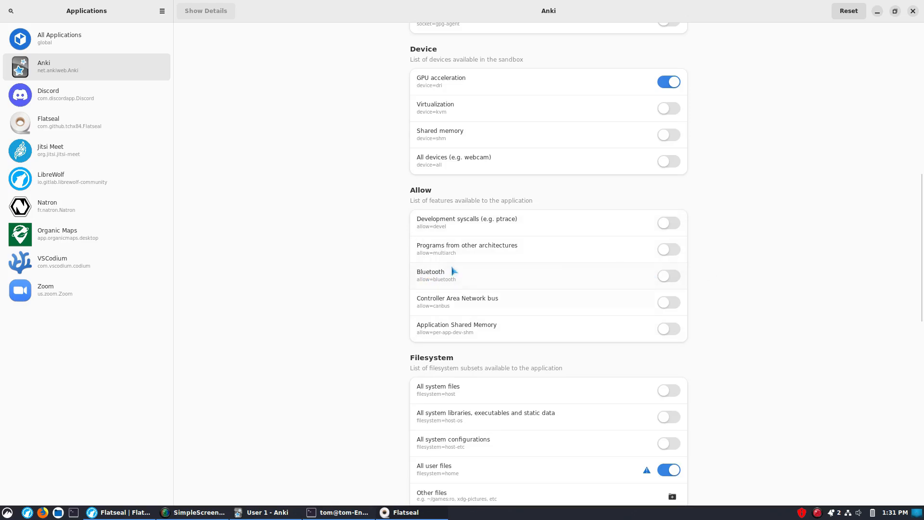
pyautogui.moveTo(526, 253)
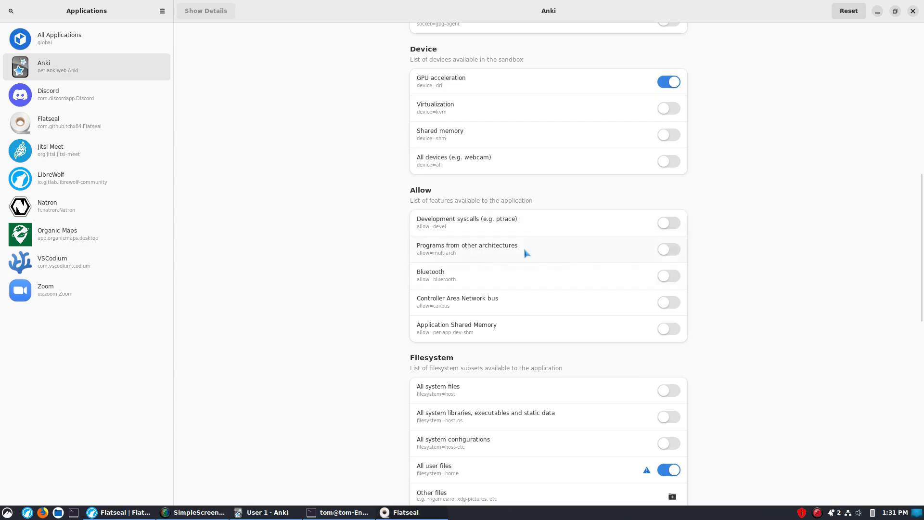
pyautogui.moveTo(694, 264)
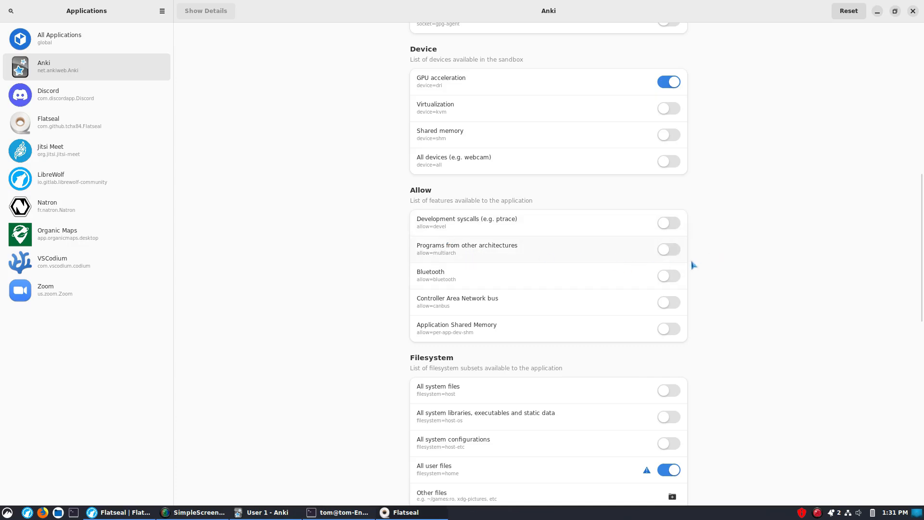
pyautogui.moveTo(696, 311)
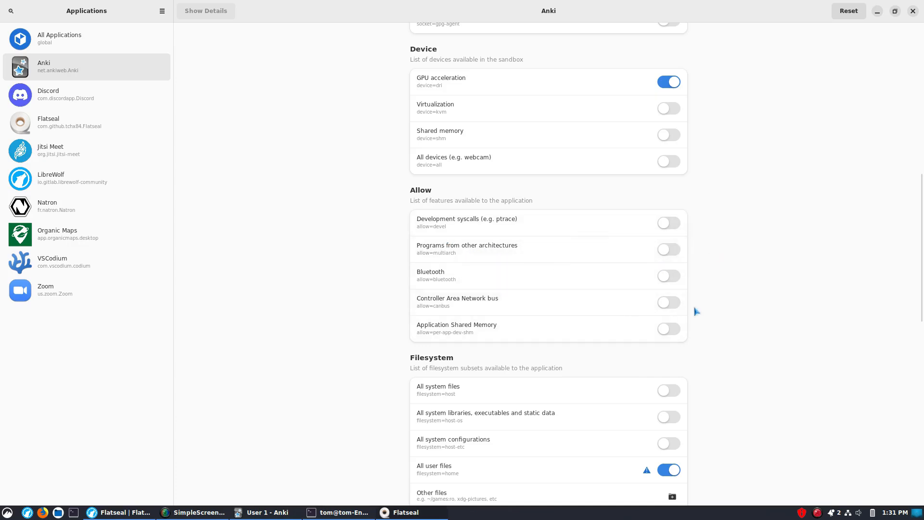
pyautogui.moveTo(436, 317)
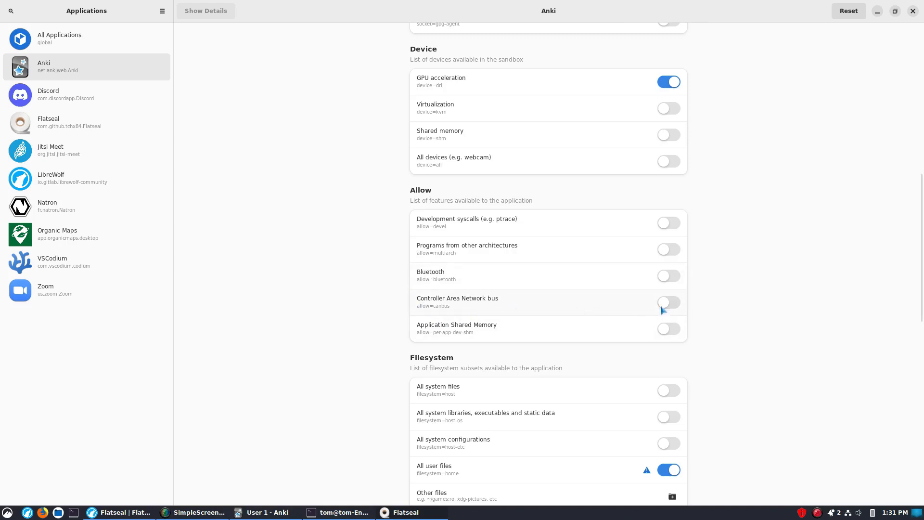
pyautogui.moveTo(580, 316)
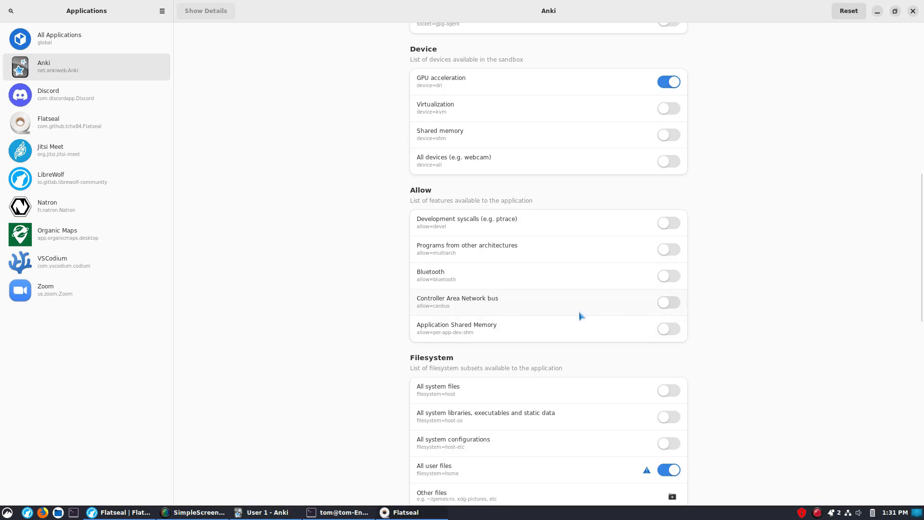
pyautogui.scroll(3)
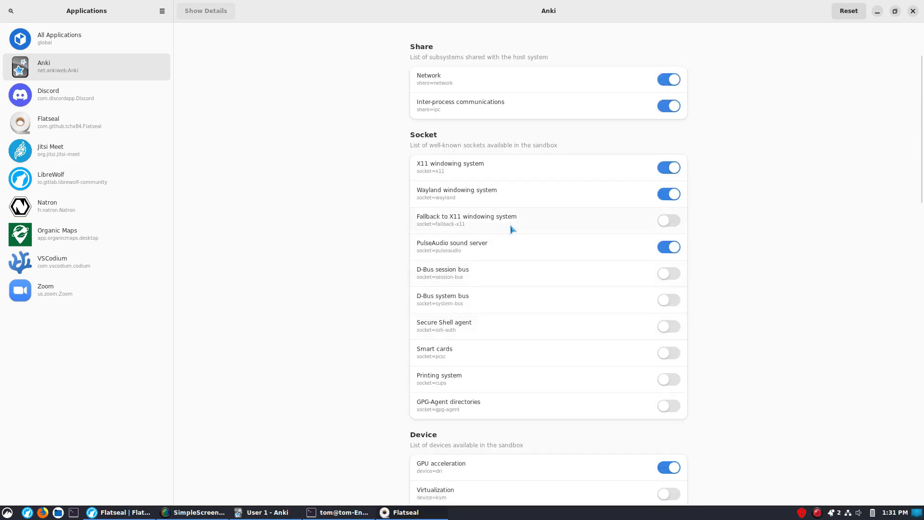
pyautogui.moveTo(511, 270)
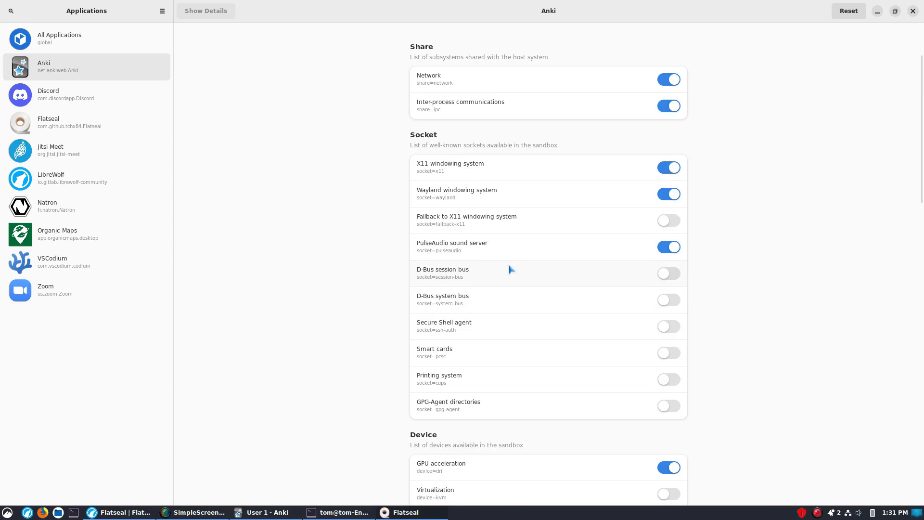
pyautogui.moveTo(520, 223)
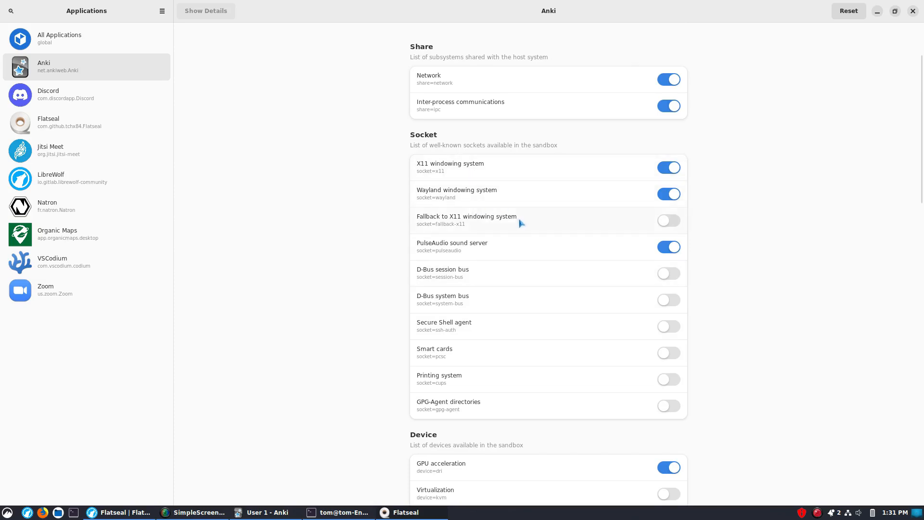
pyautogui.moveTo(434, 283)
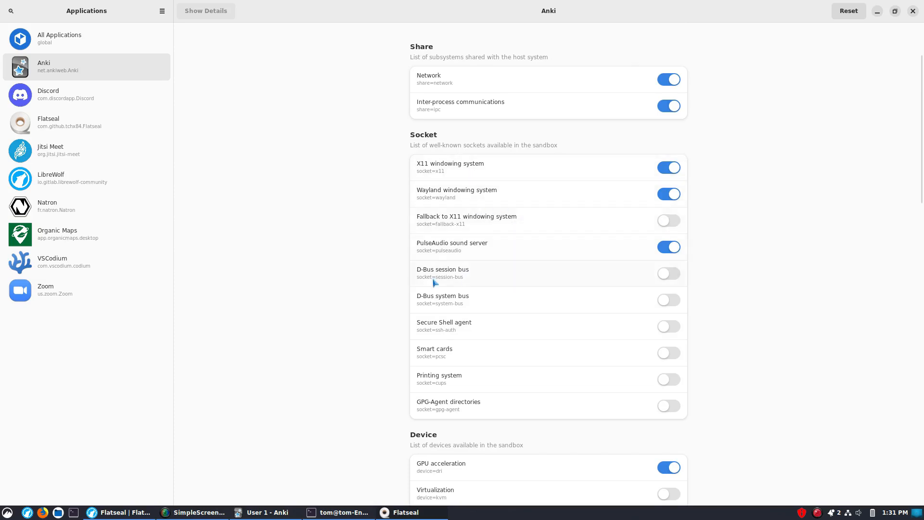
pyautogui.moveTo(507, 283)
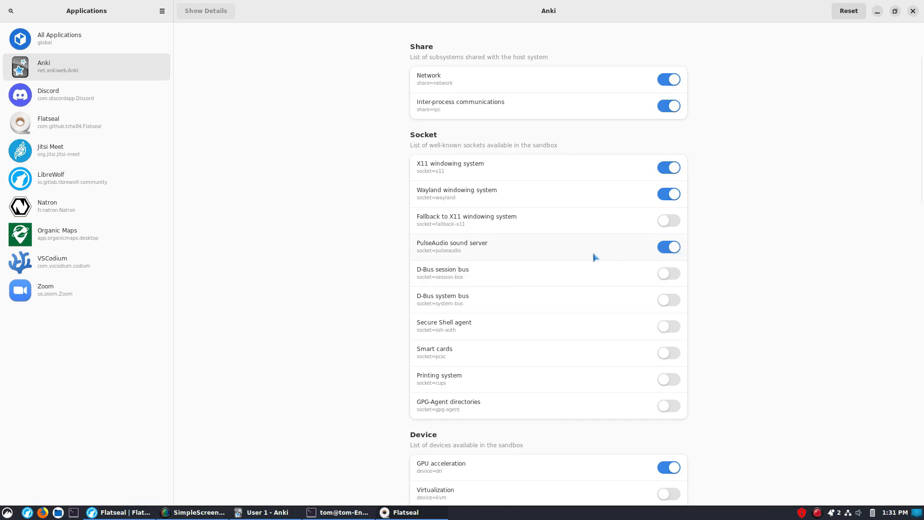
pyautogui.moveTo(592, 320)
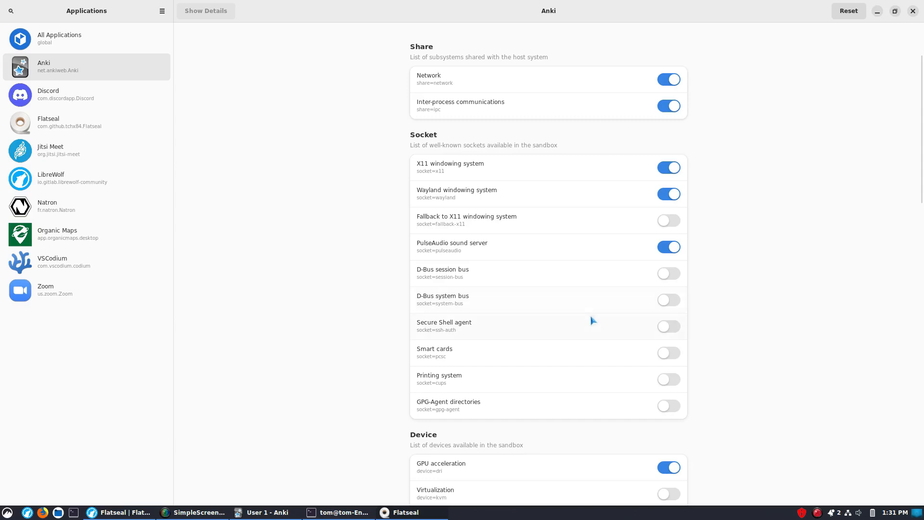
pyautogui.moveTo(600, 380)
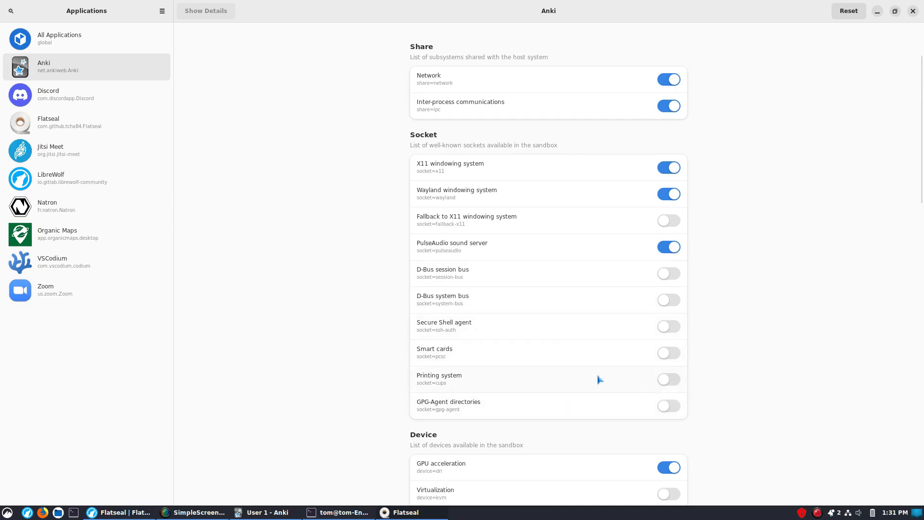
pyautogui.moveTo(624, 387)
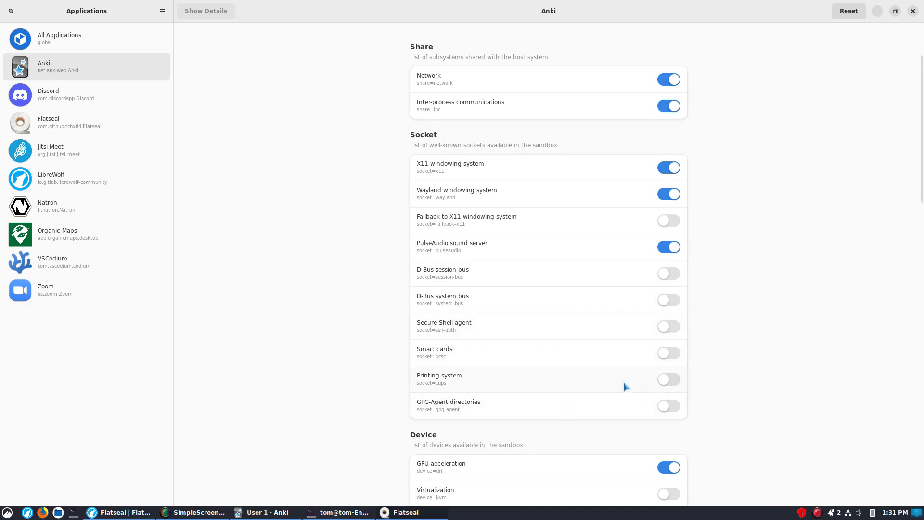
pyautogui.moveTo(253, 233)
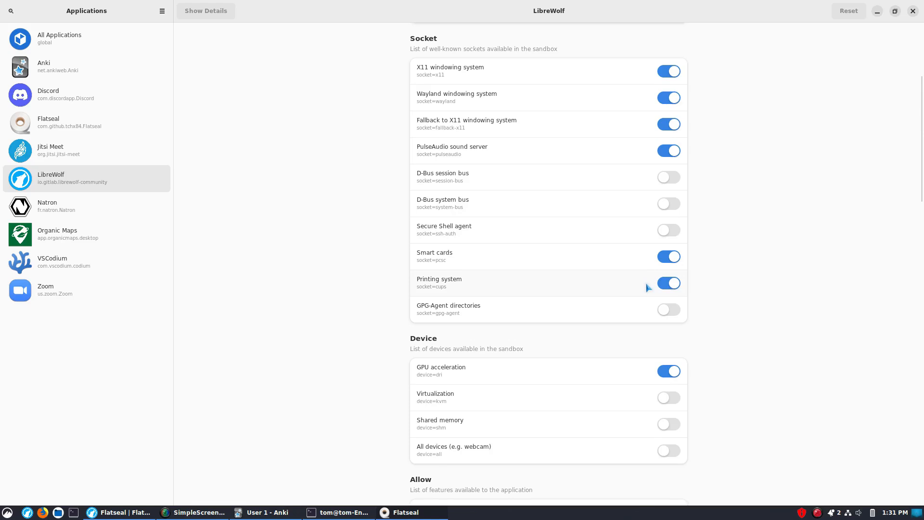
pyautogui.moveTo(720, 312)
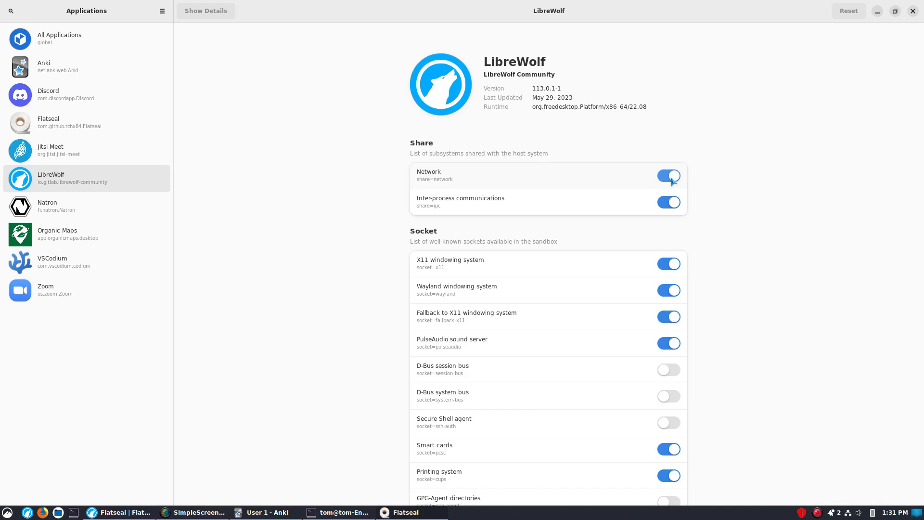
pyautogui.moveTo(796, 287)
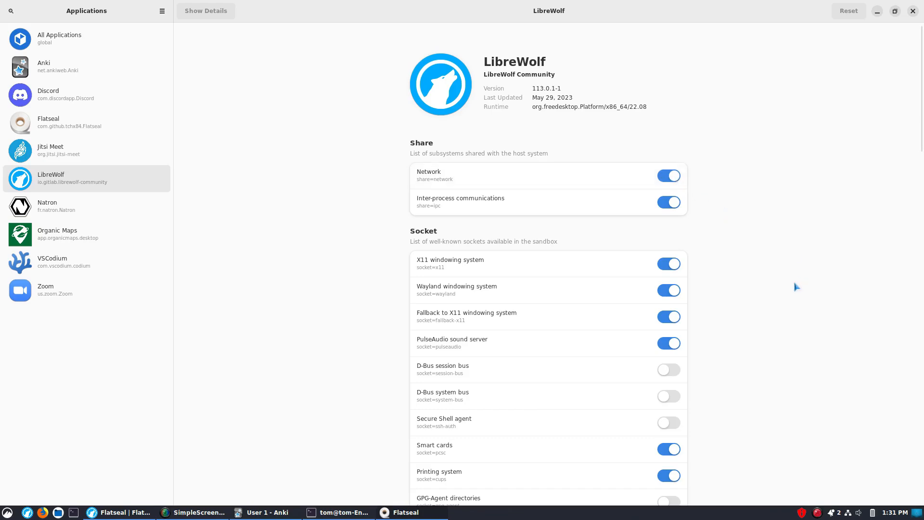
# Scroll through LibreWolf's sandbox permissions in Flatseal.
pyautogui.scroll(-3)
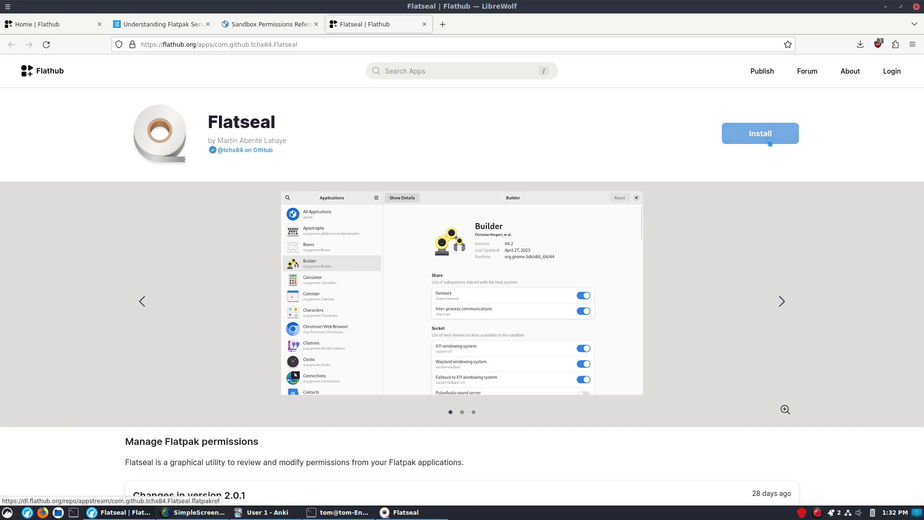
# Scroll to Manual Install on Flatseal's Flathub page and follow the setup guide link.
pyautogui.scroll(-3)
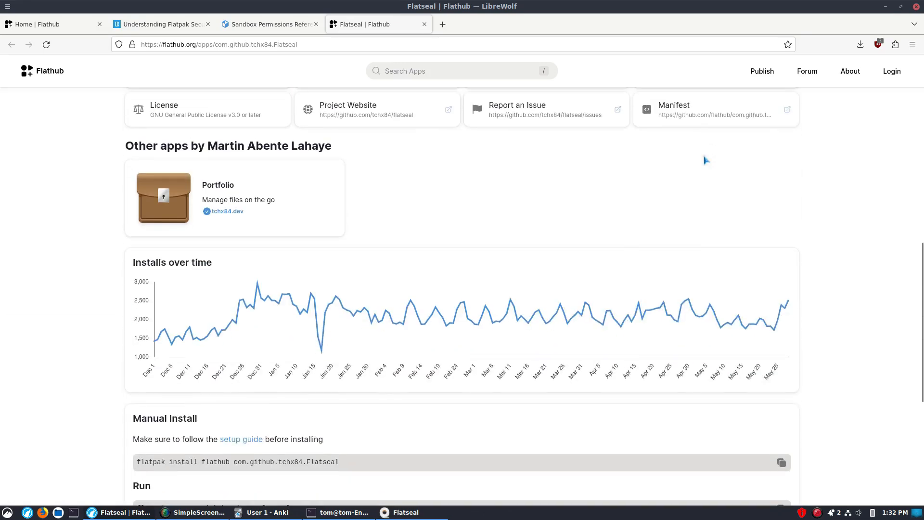
pyautogui.scroll(-3)
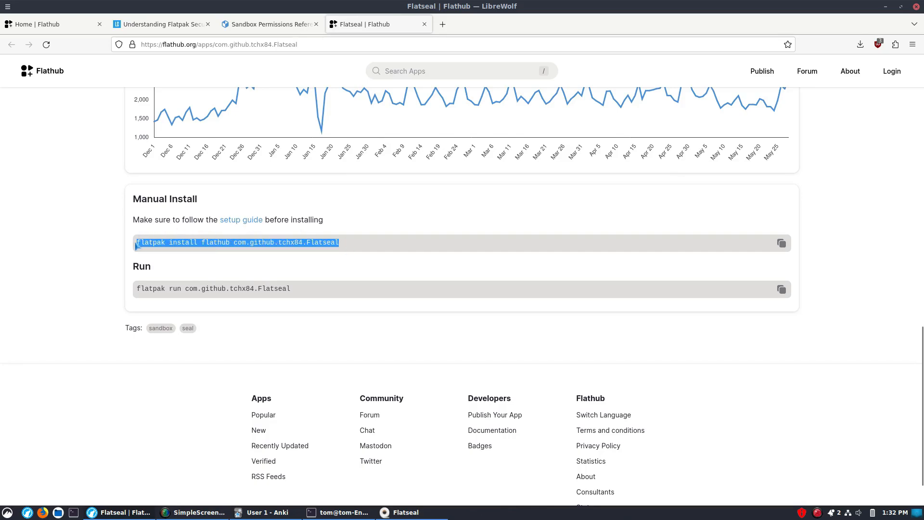
pyautogui.moveTo(253, 243)
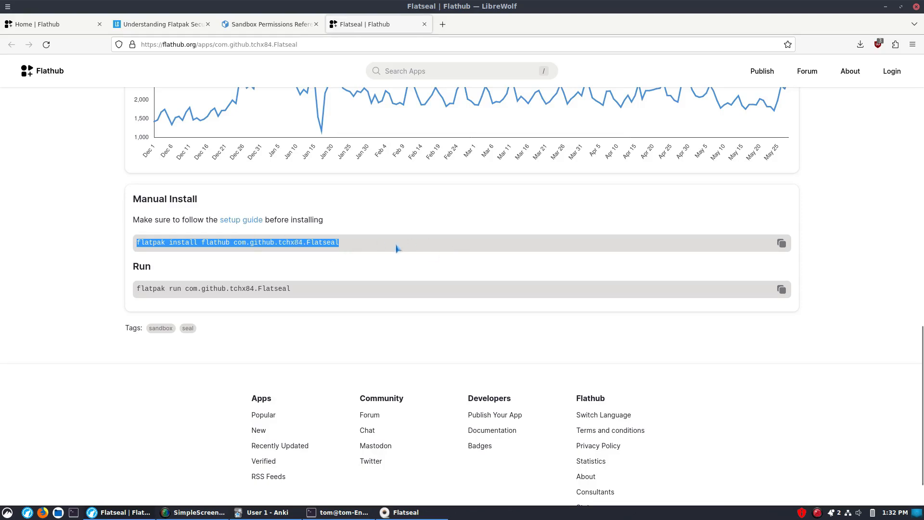
pyautogui.click(240, 220)
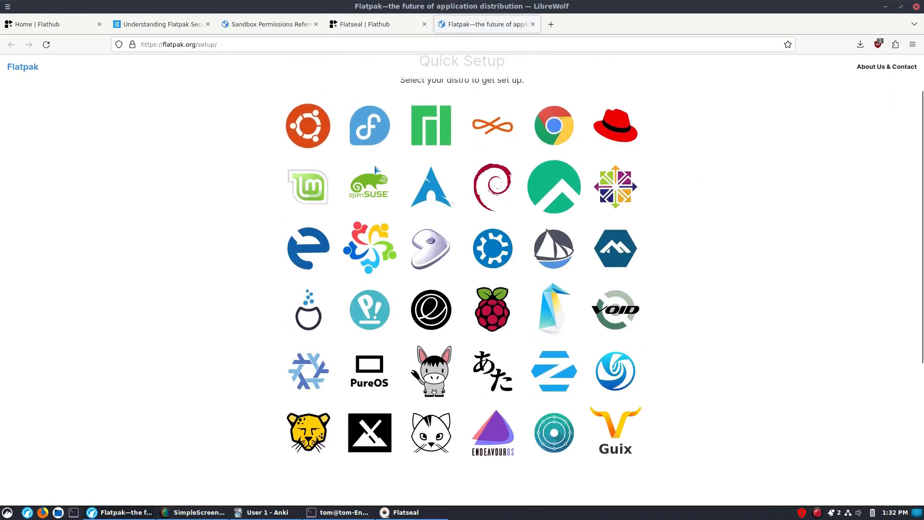
# Read the EndeavourOS Flatpak setup steps, then return to Flatseal's Flathub page.
pyautogui.click(492, 431)
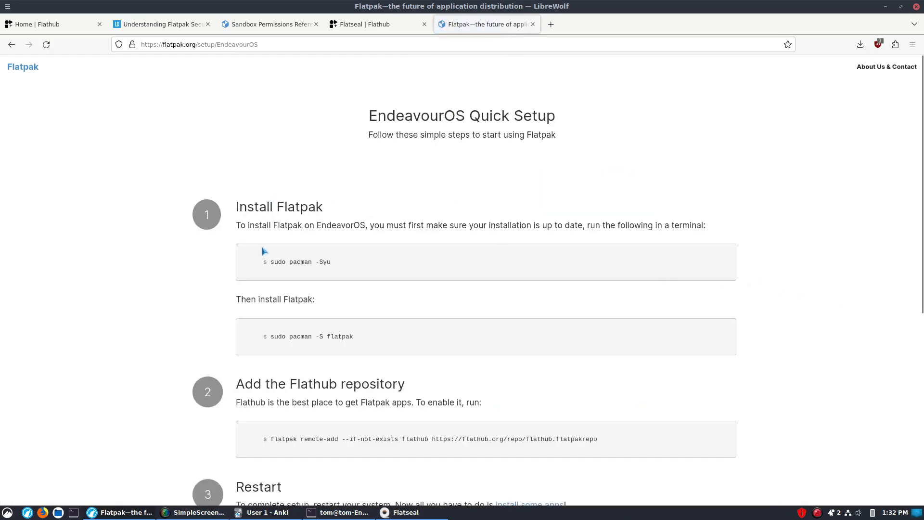
pyautogui.moveTo(320, 278)
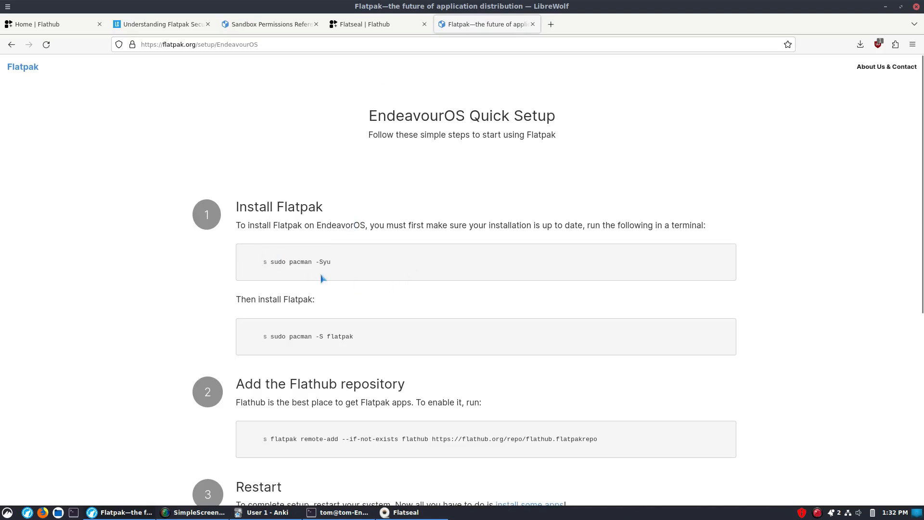
pyautogui.moveTo(305, 293)
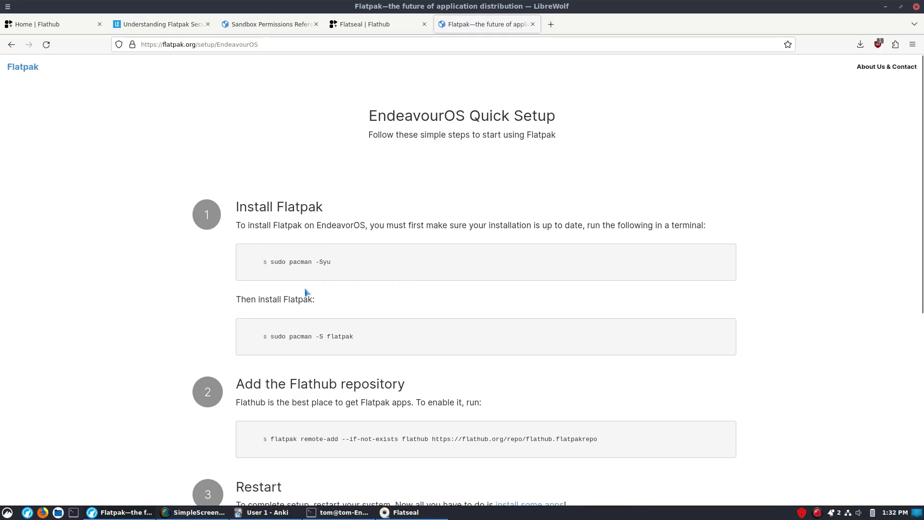
pyautogui.scroll(-3)
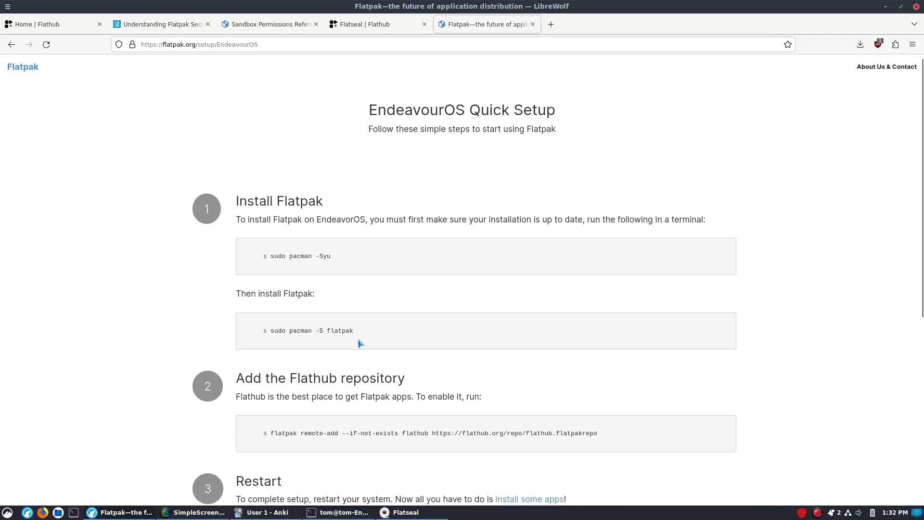
pyautogui.scroll(-3)
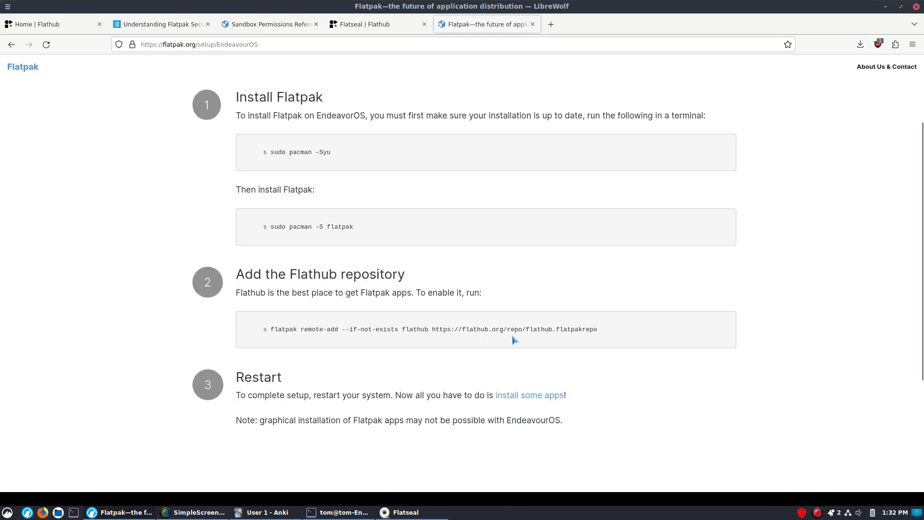
pyautogui.scroll(-3)
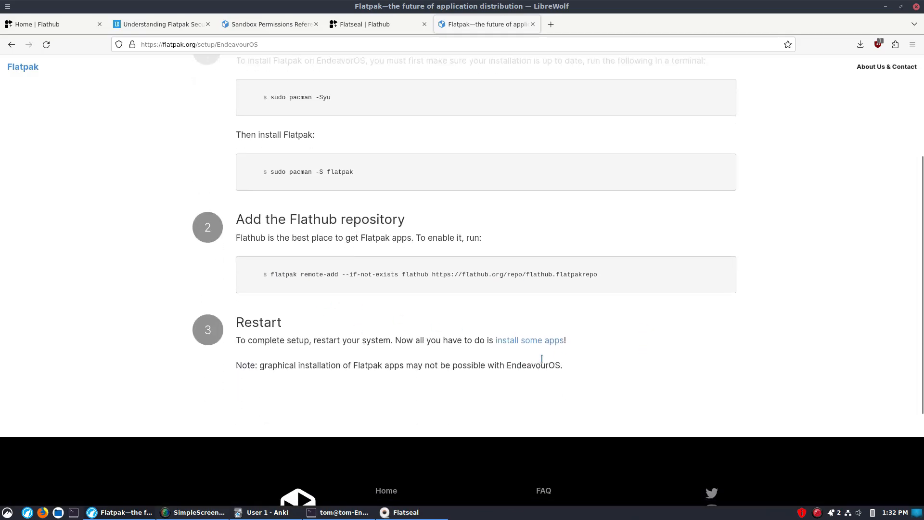
pyautogui.click(377, 24)
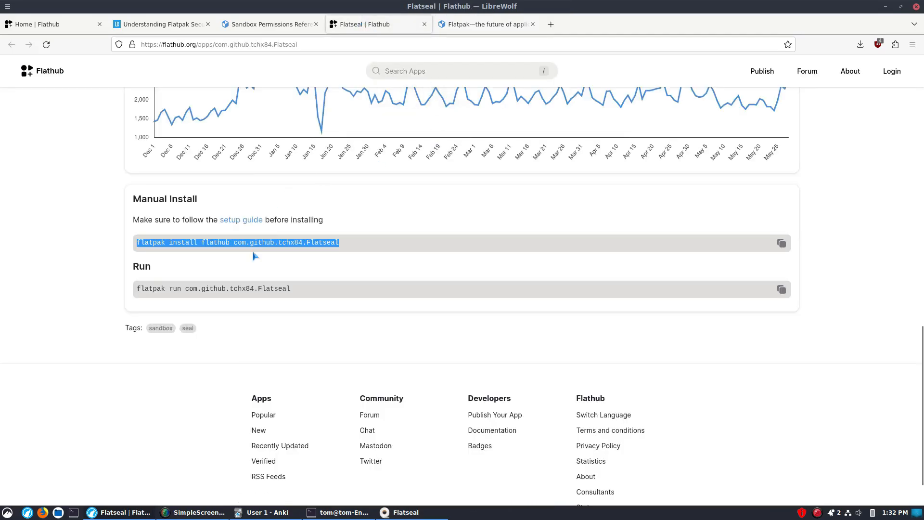
pyautogui.moveTo(406, 253)
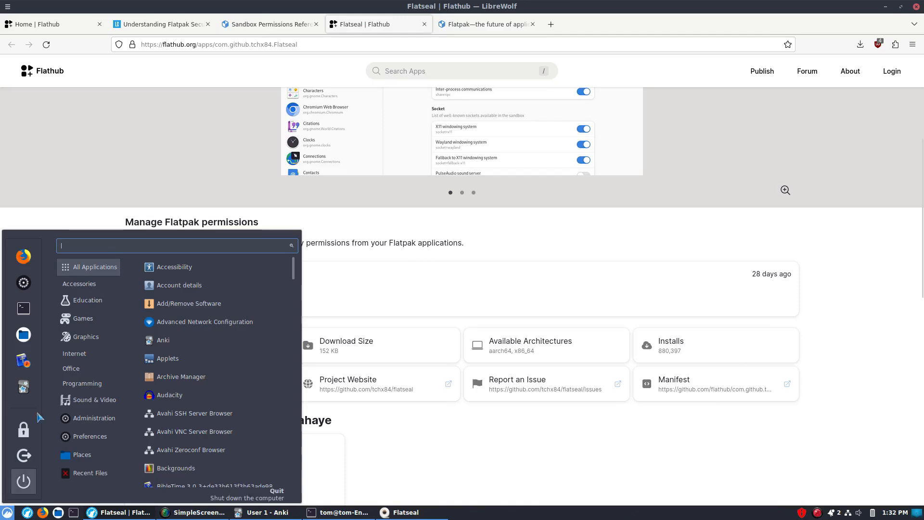
# Launch Flatseal from the Accessories category of the desktop application menu.
pyautogui.click(79, 283)
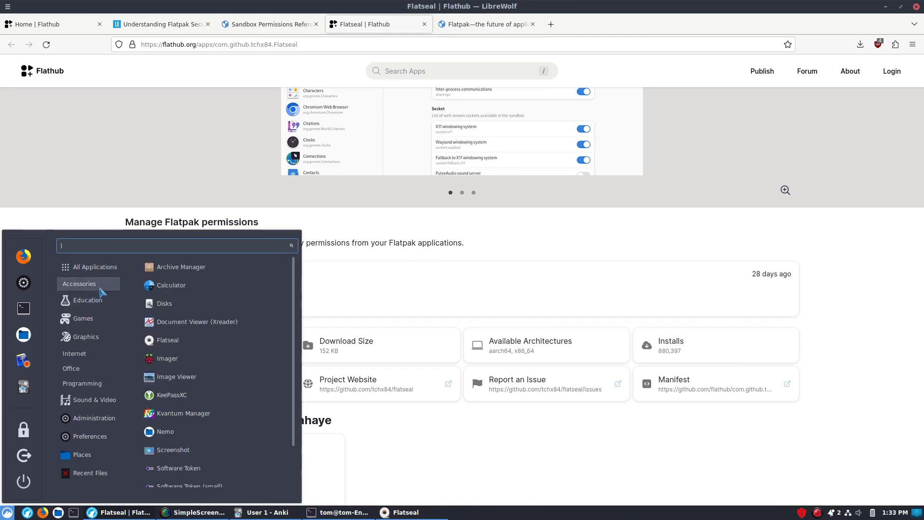
pyautogui.moveTo(200, 432)
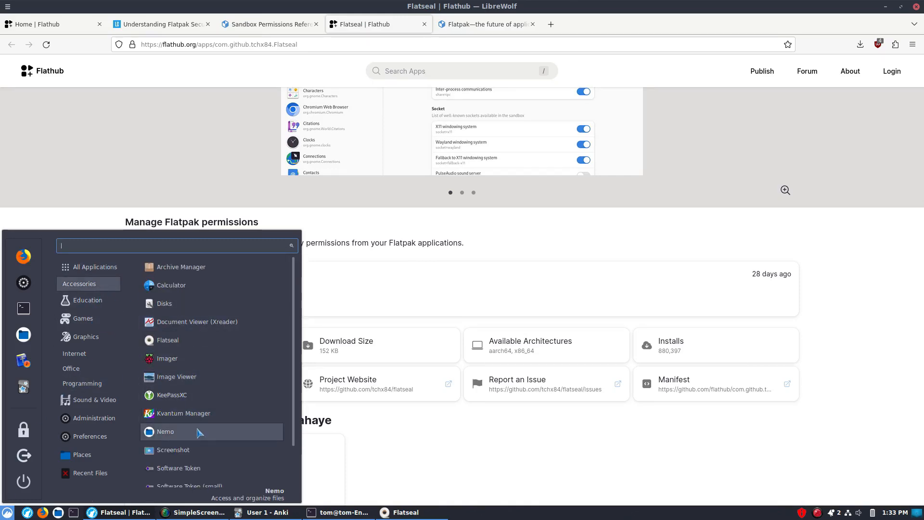
pyautogui.moveTo(198, 321)
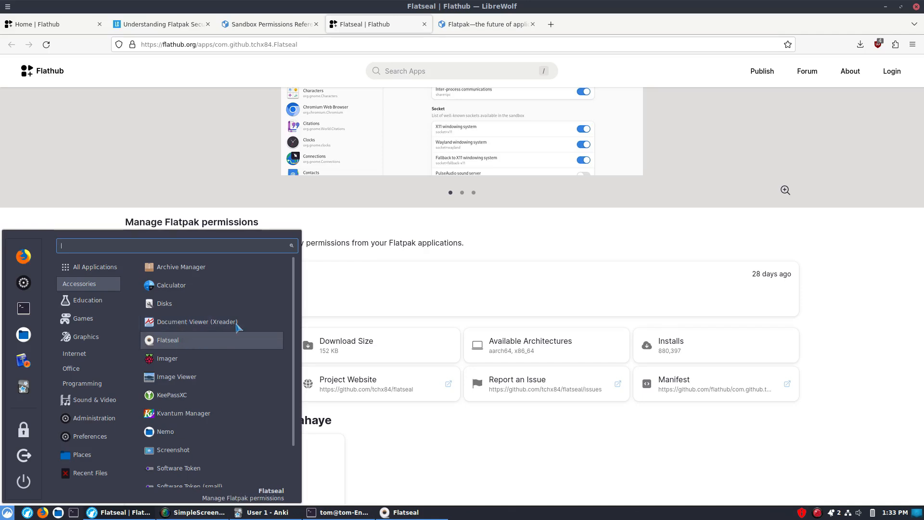
pyautogui.click(168, 339)
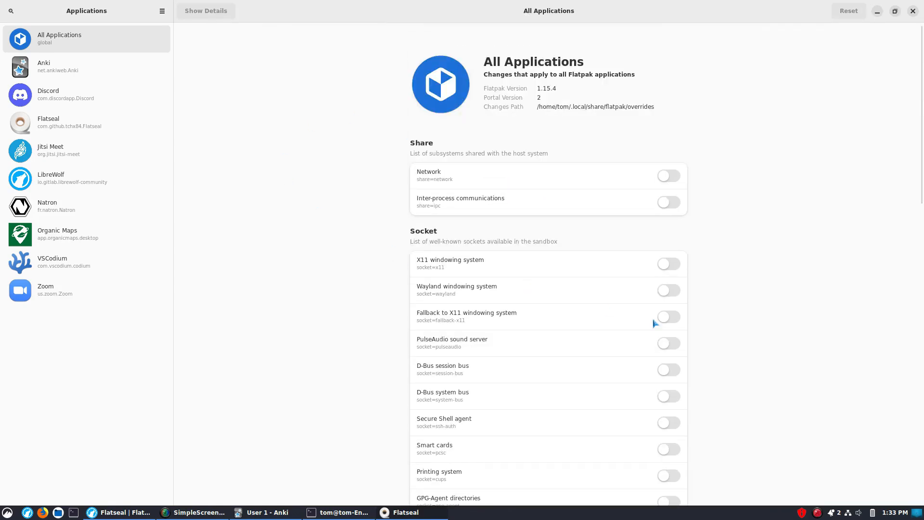
pyautogui.scroll(-3)
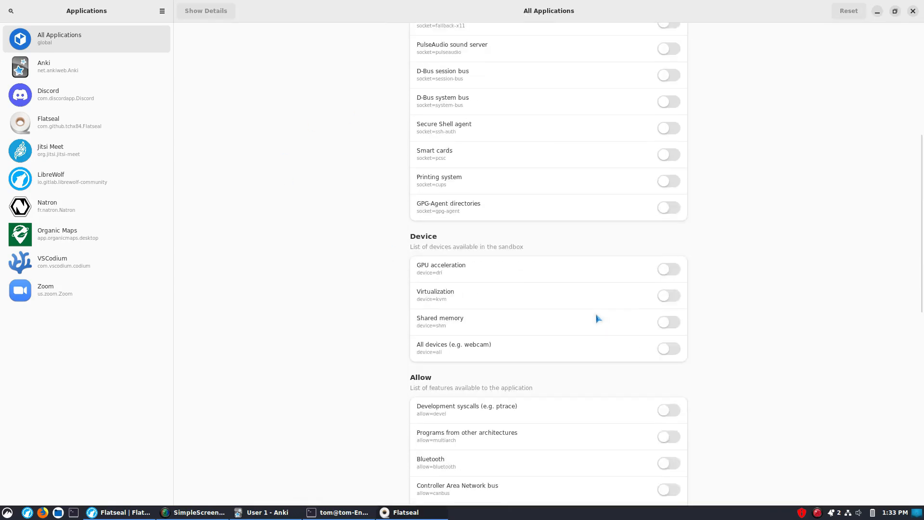
pyautogui.scroll(3)
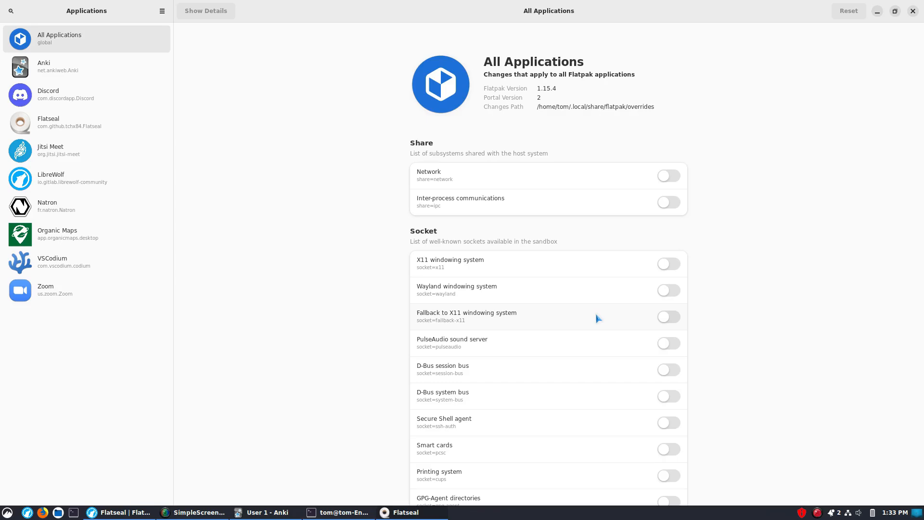
pyautogui.moveTo(271, 503)
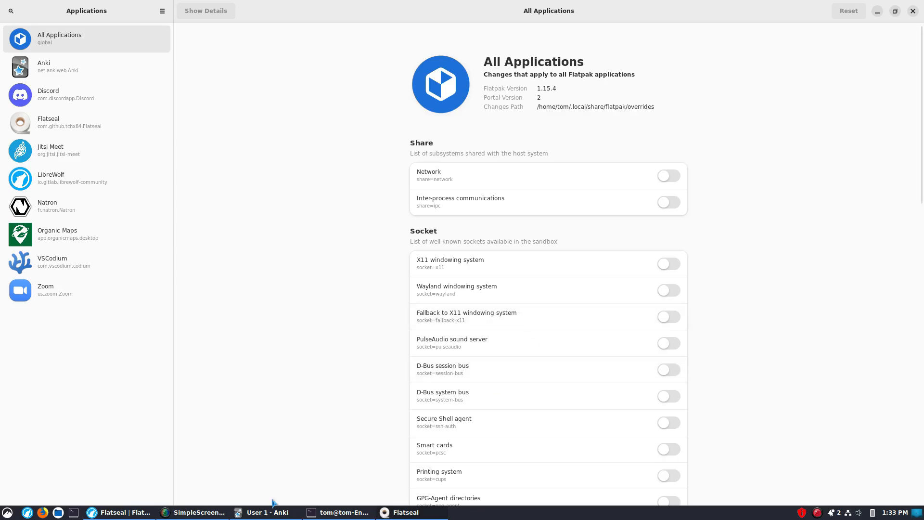